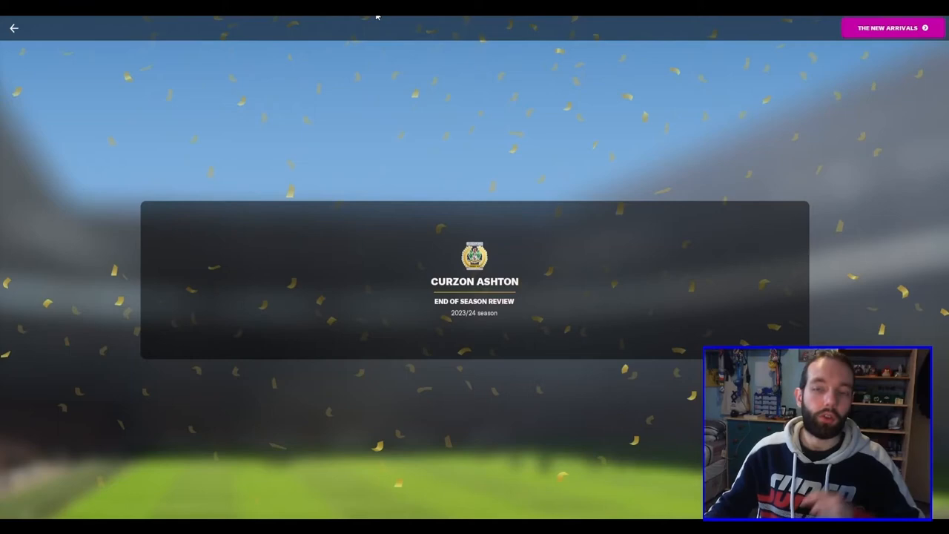
{"action": "mouse_move", "coordinate": [821, 113]}
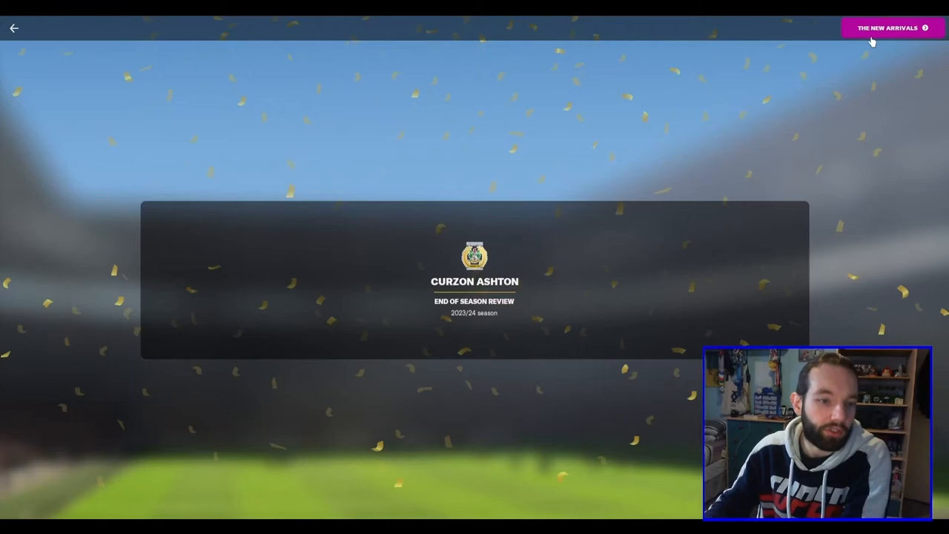
Review transfer details and board reactions for Horton, the Oxford striker and Dylan Stephenson
{"action": "left_click", "coordinate": [889, 27]}
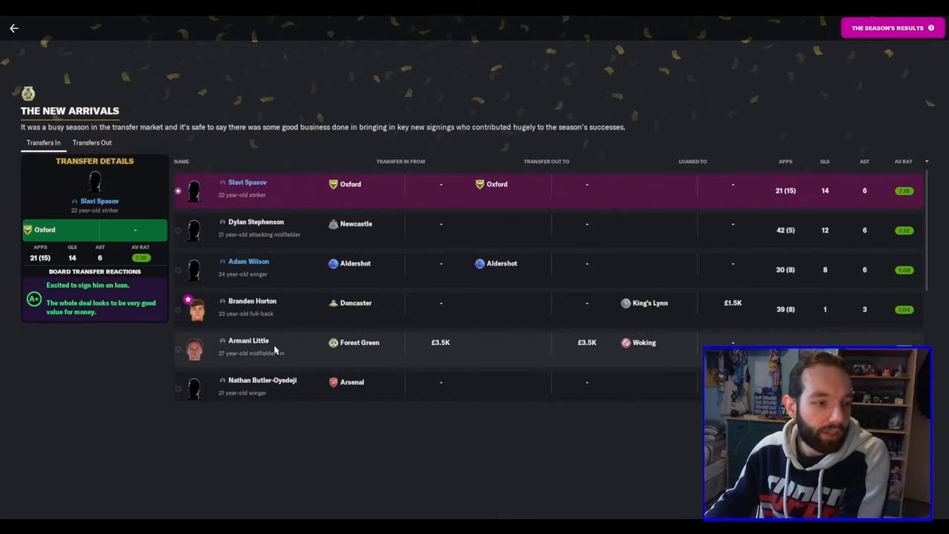
{"action": "left_click", "coordinate": [252, 304]}
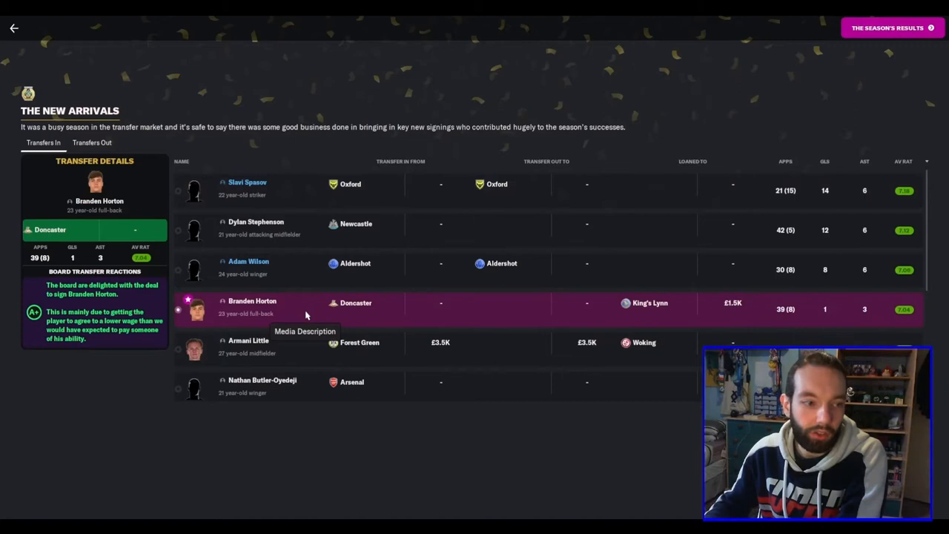
{"action": "mouse_move", "coordinate": [110, 344]}
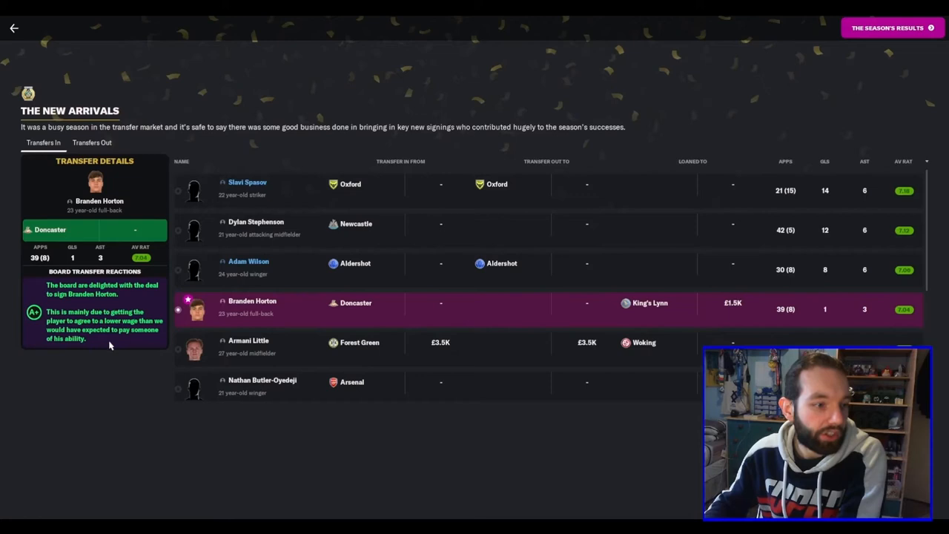
{"action": "mouse_move", "coordinate": [408, 319]}
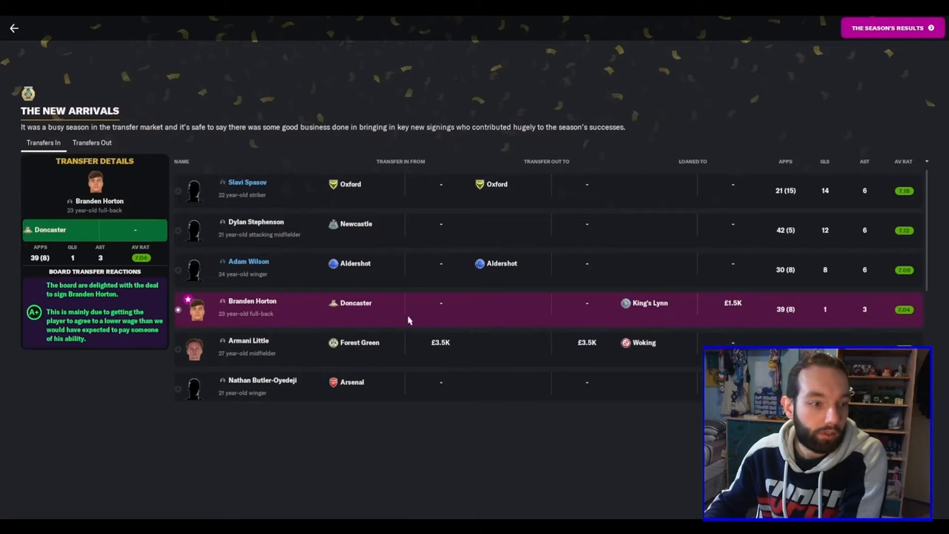
{"action": "mouse_move", "coordinate": [639, 314]}
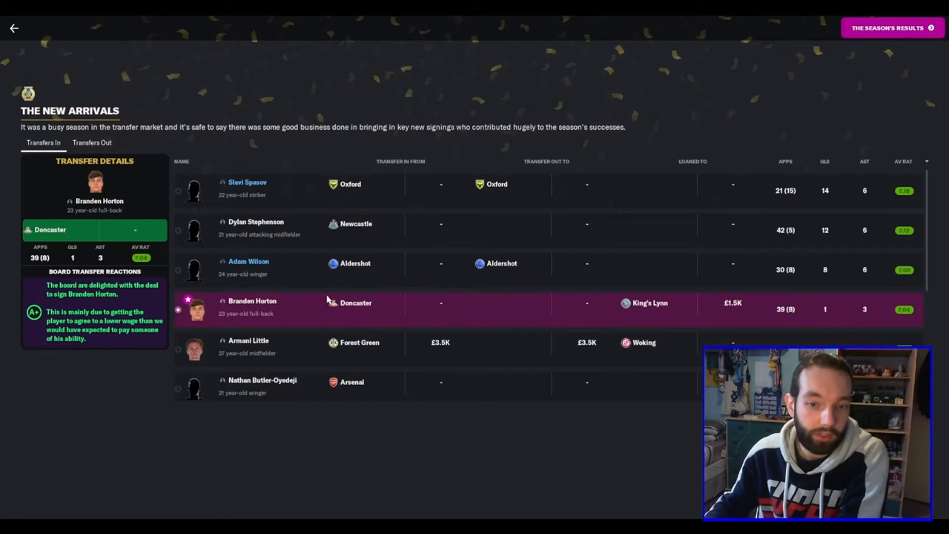
{"action": "mouse_move", "coordinate": [311, 317]}
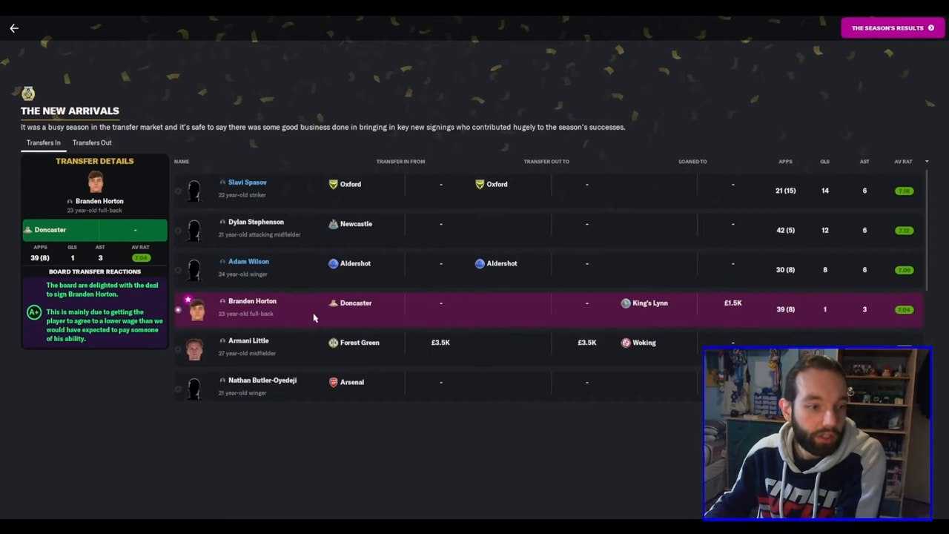
{"action": "mouse_move", "coordinate": [295, 327]}
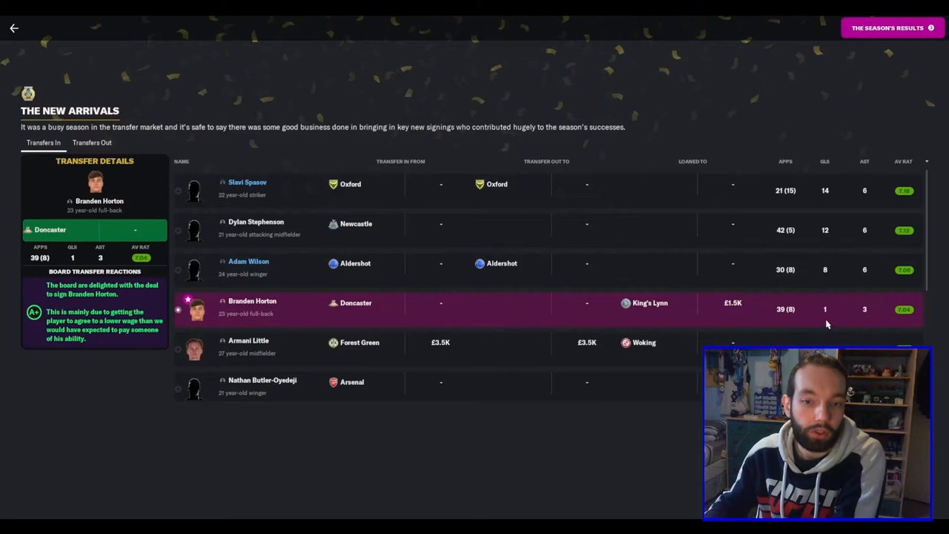
{"action": "left_click", "coordinate": [246, 184]}
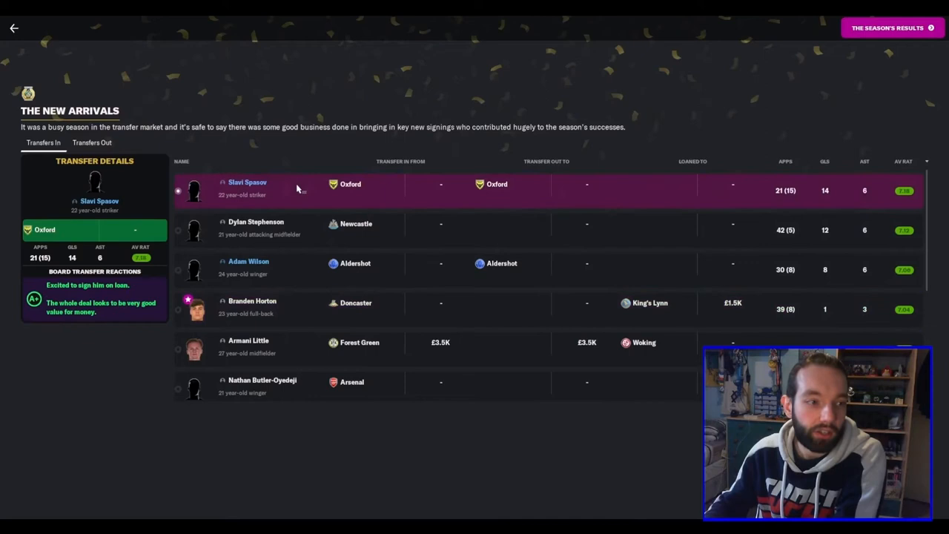
{"action": "mouse_move", "coordinate": [838, 192]}
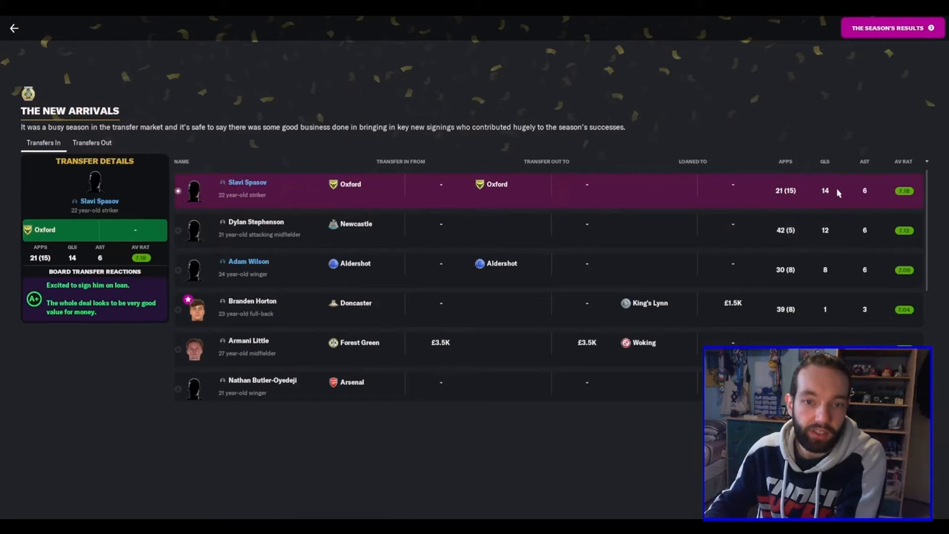
{"action": "mouse_move", "coordinate": [842, 204]}
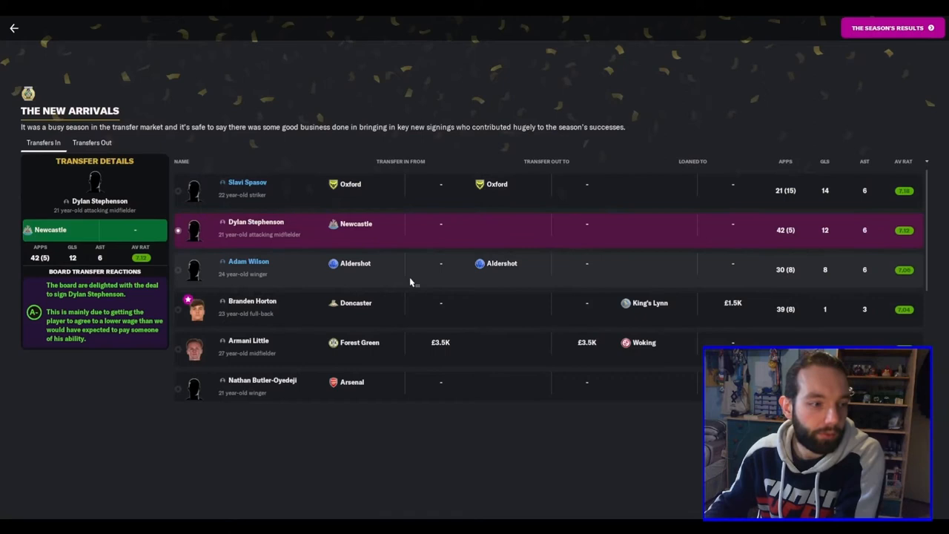
{"action": "left_click", "coordinate": [246, 184]}
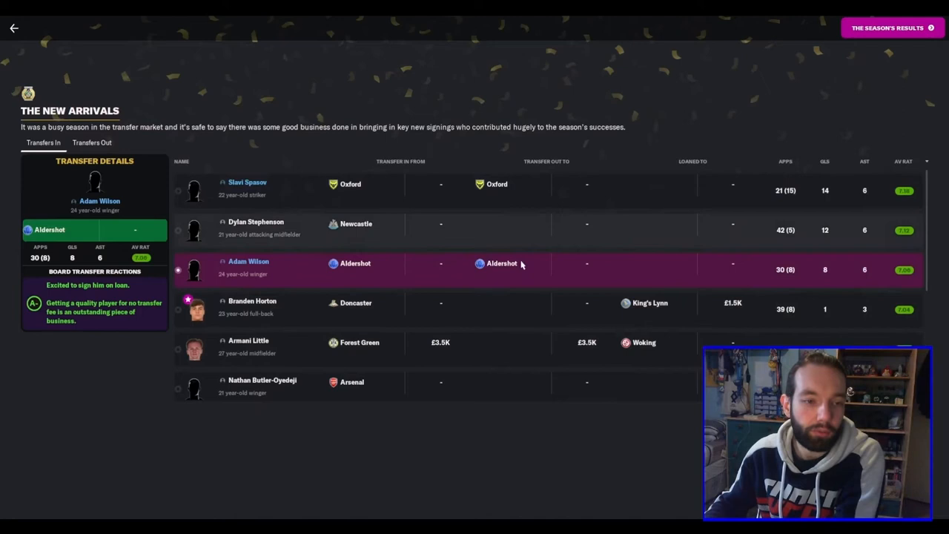
{"action": "mouse_move", "coordinate": [835, 285]}
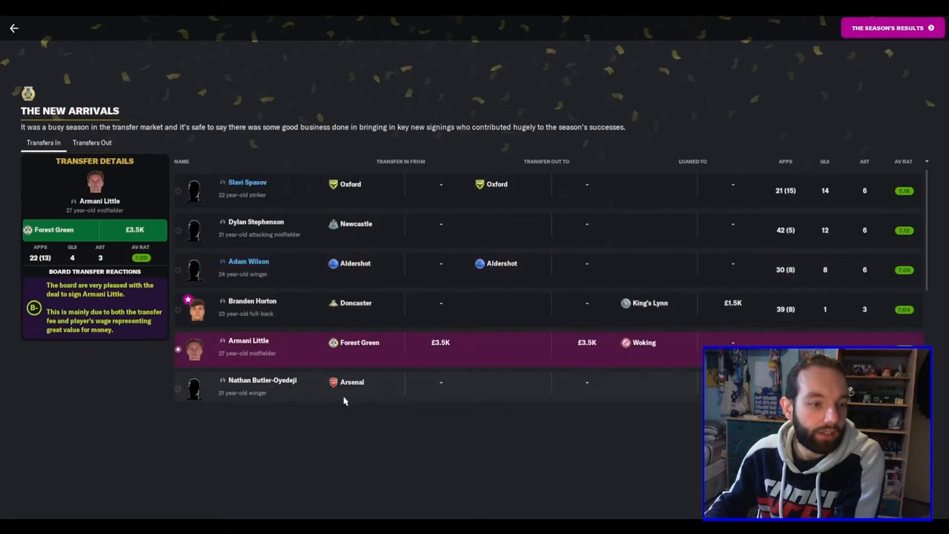
Review Butler-Oyedeji's and Zidane Iqbal's transfer details, then move to the season's results summary
{"action": "scroll", "scroll_direction": "down", "scroll_amount": 3}
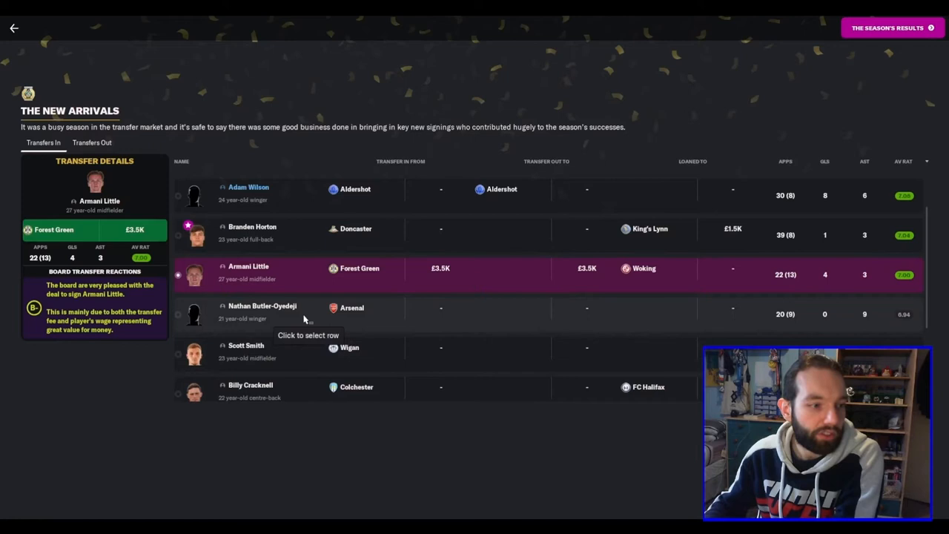
{"action": "left_click", "coordinate": [261, 307]}
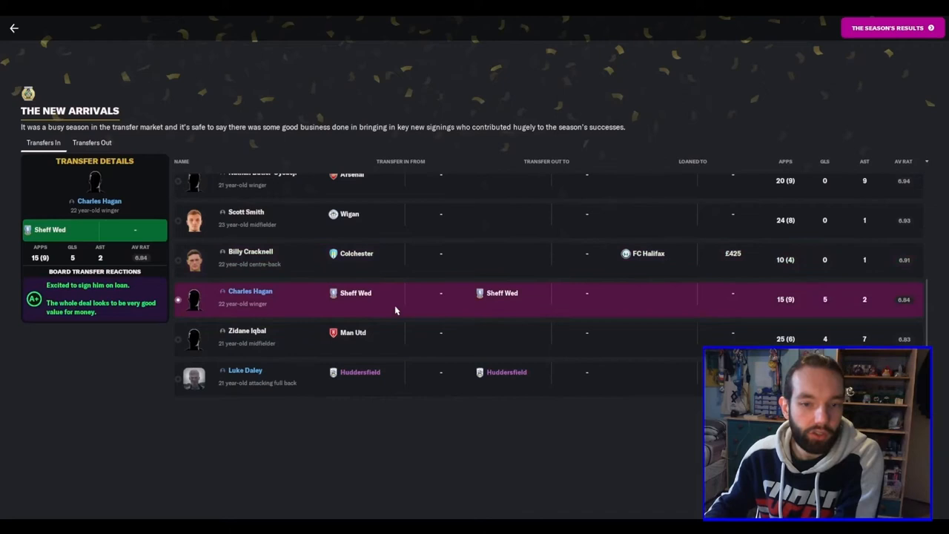
{"action": "mouse_move", "coordinate": [302, 311]}
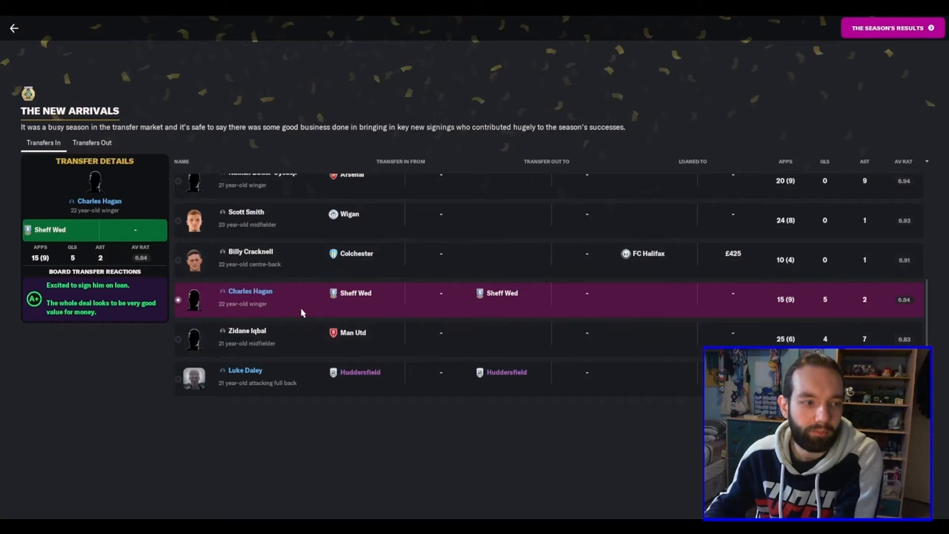
{"action": "mouse_move", "coordinate": [315, 350]}
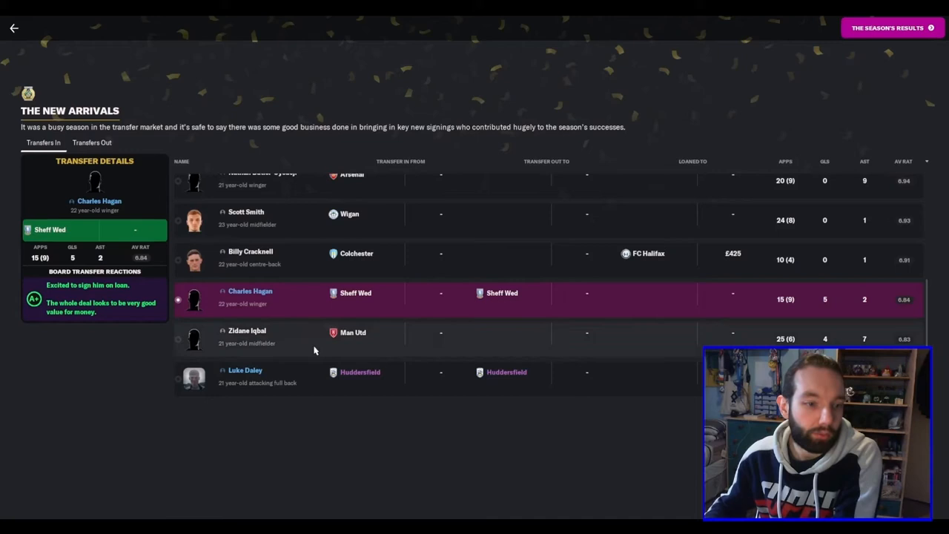
{"action": "left_click", "coordinate": [246, 333]}
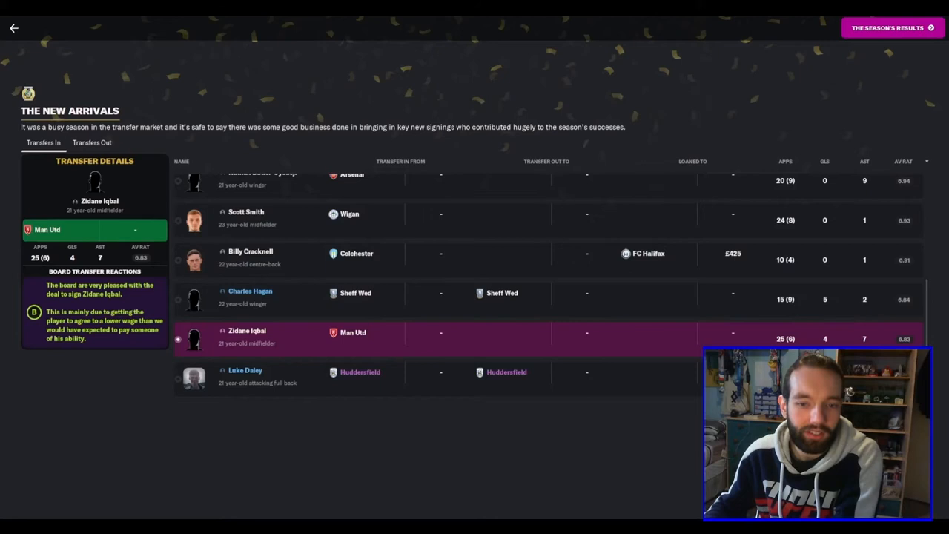
{"action": "mouse_move", "coordinate": [412, 378]}
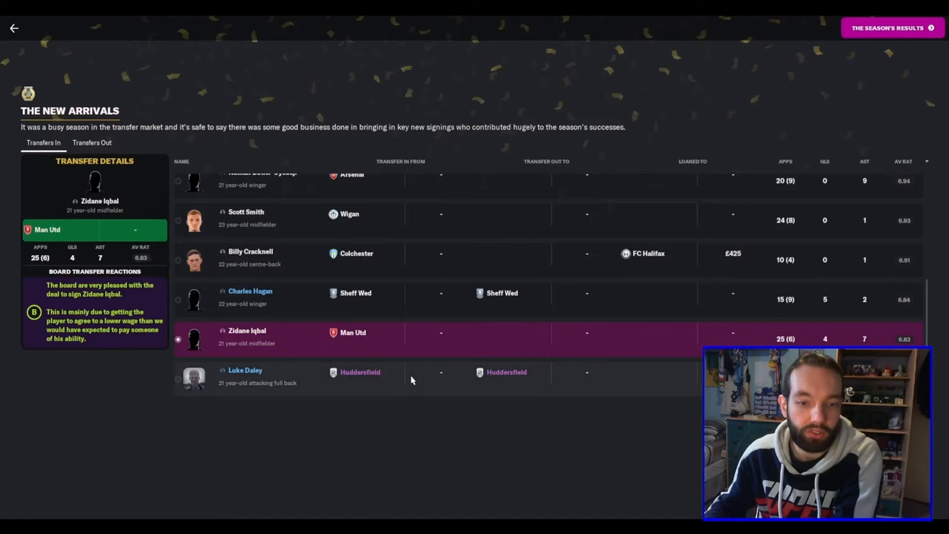
{"action": "mouse_move", "coordinate": [406, 380]}
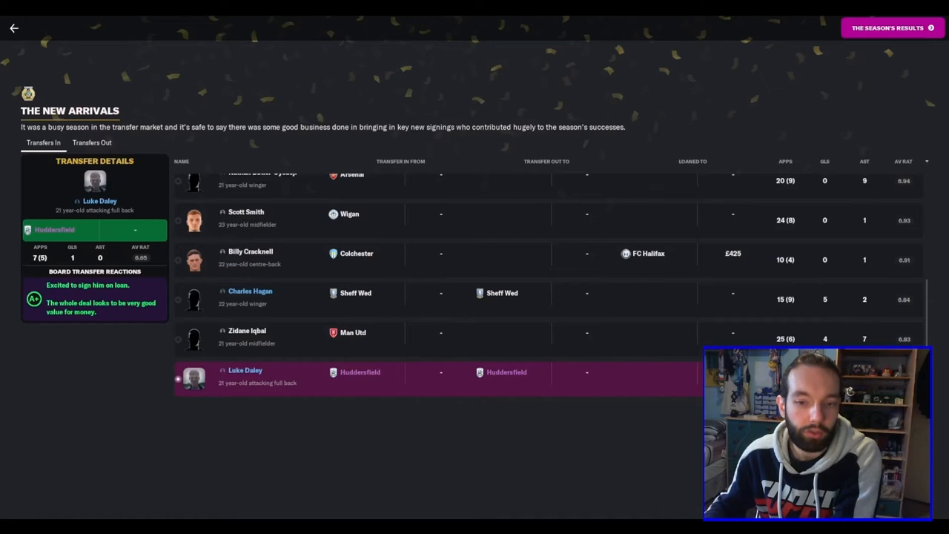
{"action": "mouse_move", "coordinate": [411, 383]}
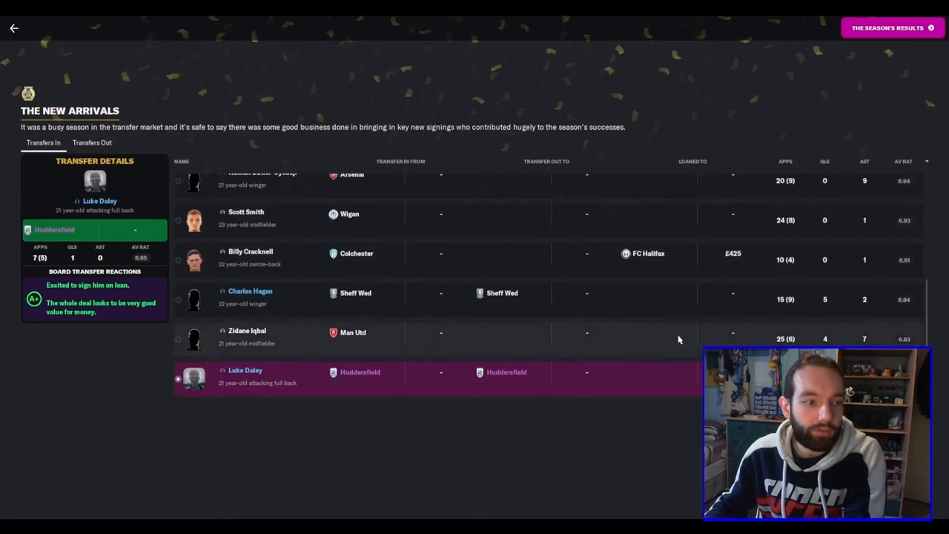
{"action": "left_click", "coordinate": [886, 27]}
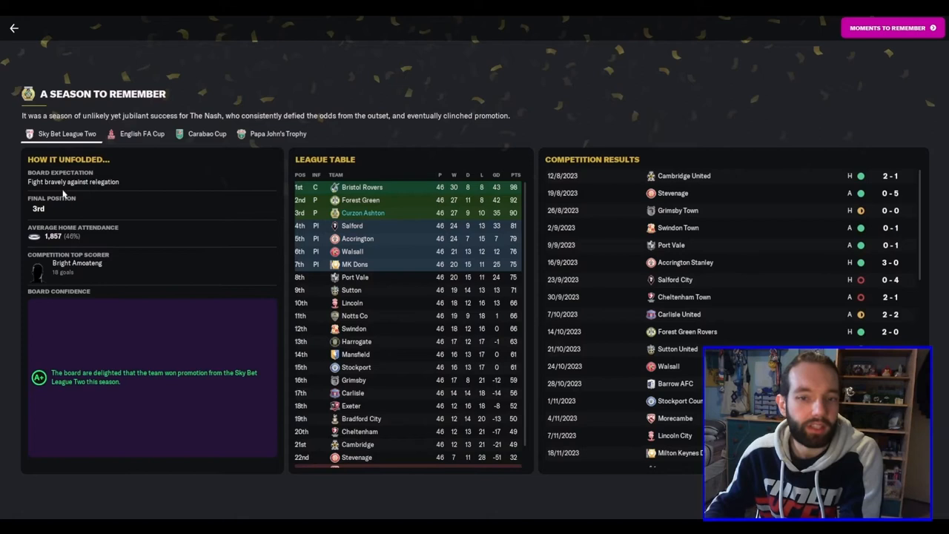
{"action": "scroll", "scroll_direction": "down", "scroll_amount": 3}
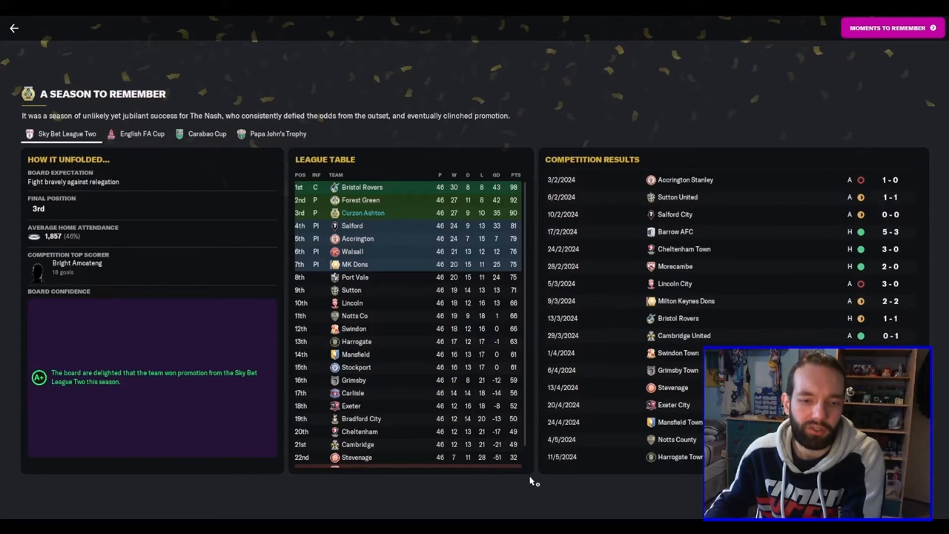
{"action": "mouse_move", "coordinate": [395, 219]}
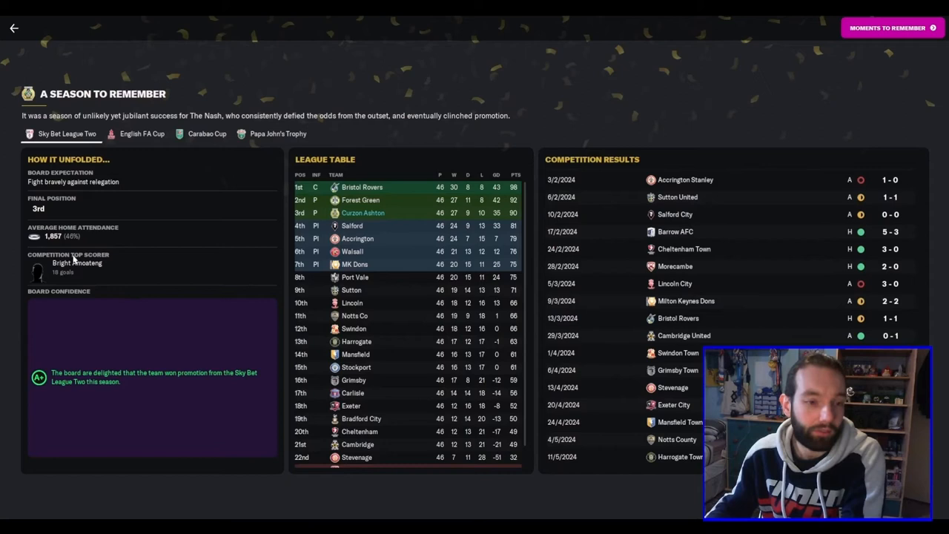
{"action": "mouse_move", "coordinate": [3, 304]}
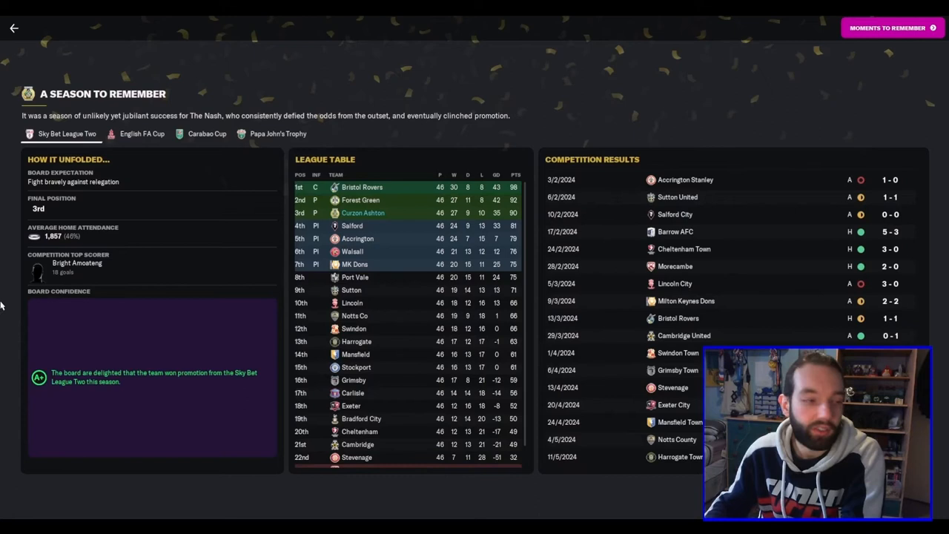
{"action": "left_click", "coordinate": [887, 26]}
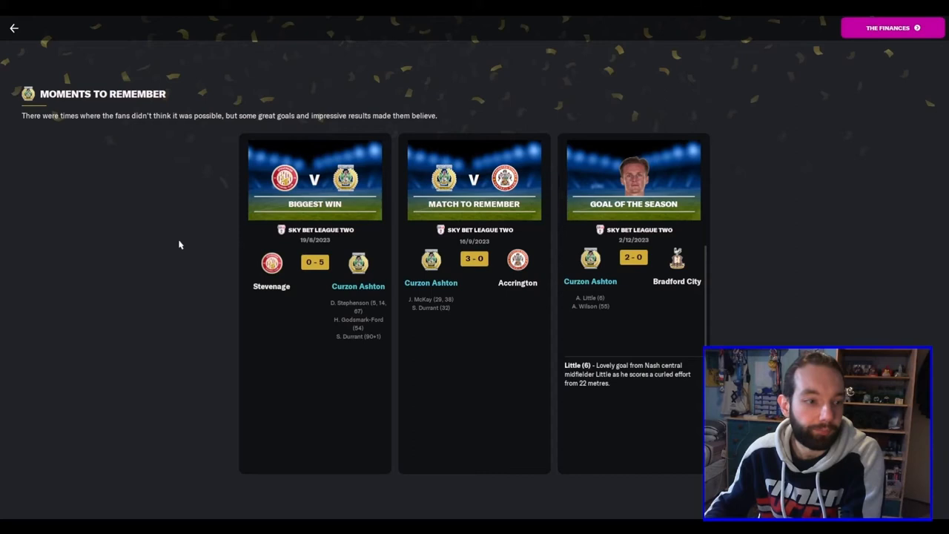
{"action": "mouse_move", "coordinate": [246, 344]}
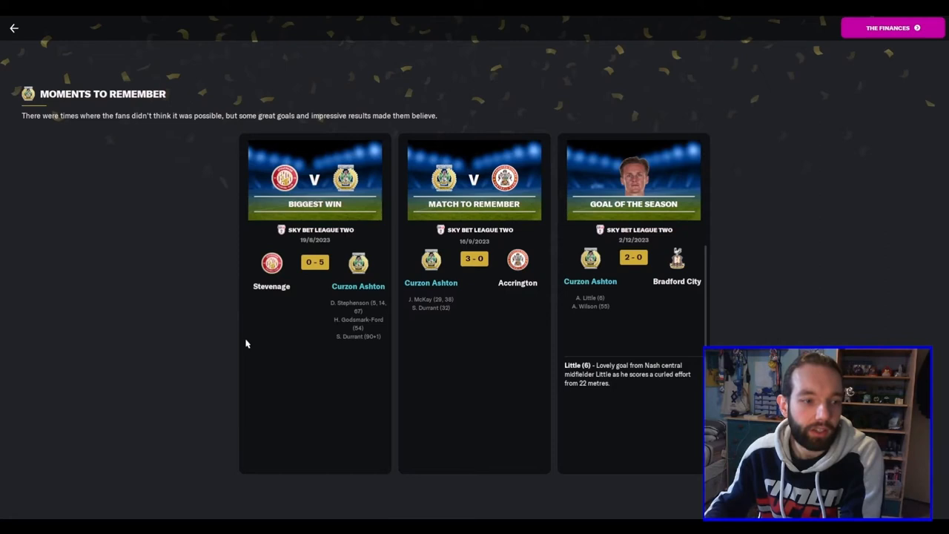
{"action": "mouse_move", "coordinate": [448, 295]}
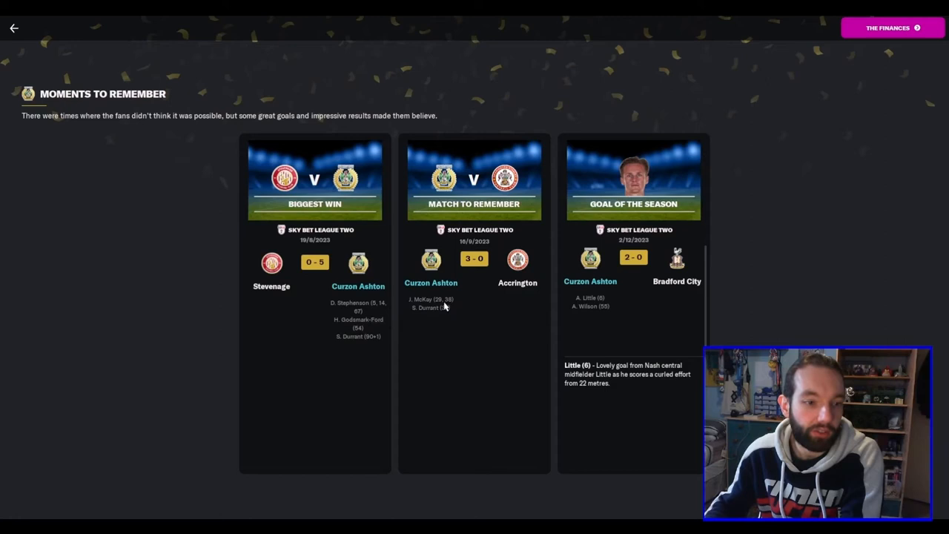
{"action": "mouse_move", "coordinate": [596, 318]}
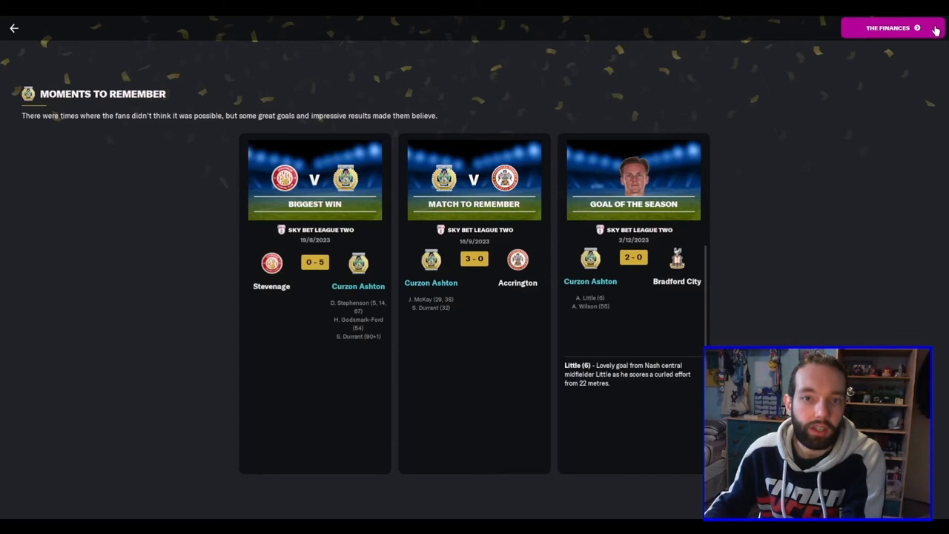
Move to the season review's finances page with reputation, revenue and merchandise sales
{"action": "left_click", "coordinate": [887, 27]}
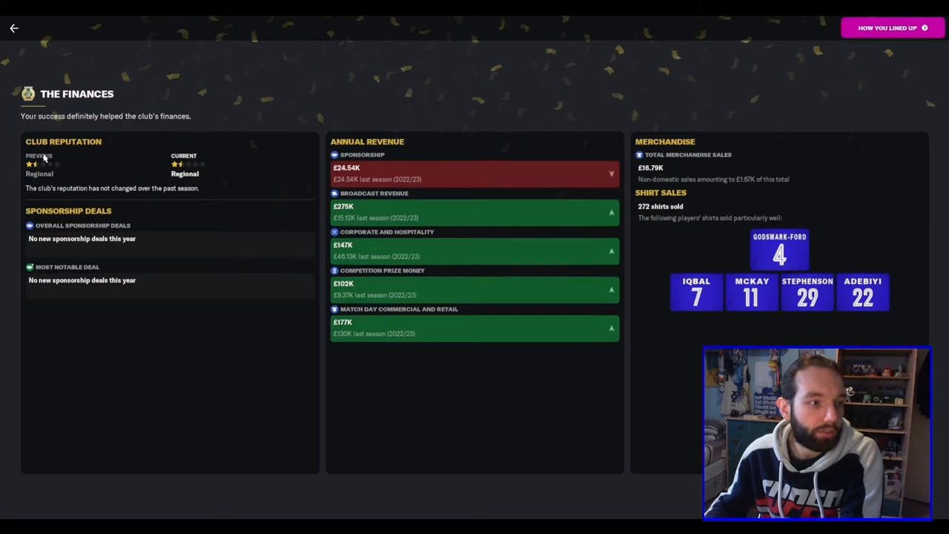
{"action": "mouse_move", "coordinate": [178, 165]}
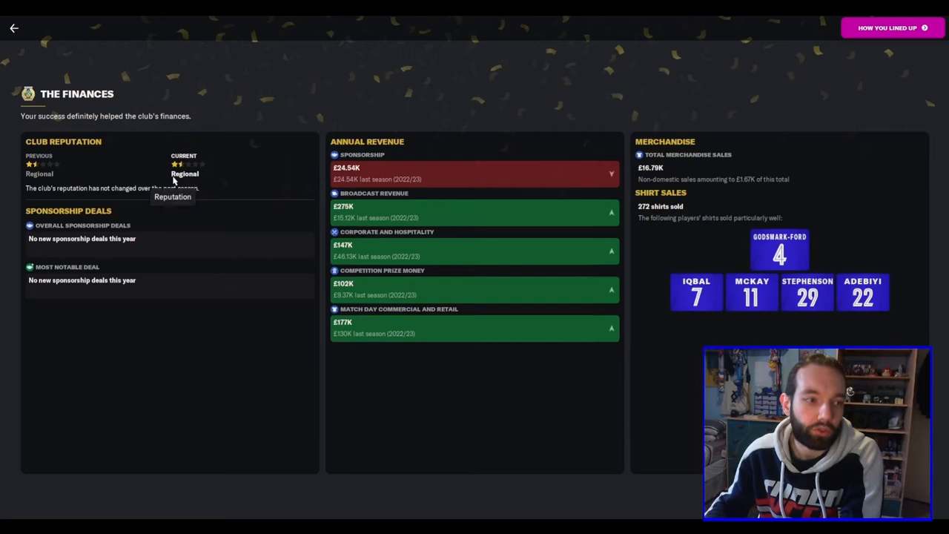
{"action": "mouse_move", "coordinate": [204, 189]}
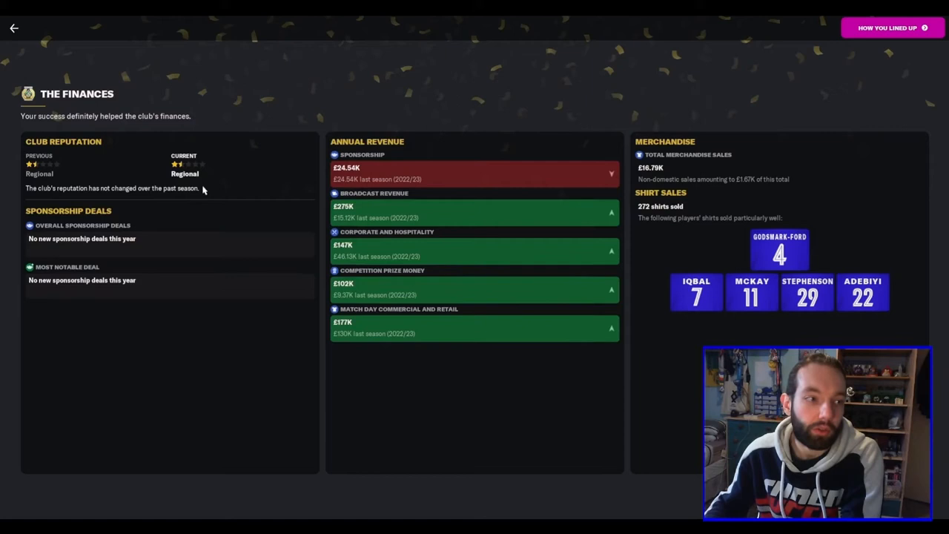
{"action": "mouse_move", "coordinate": [259, 113]}
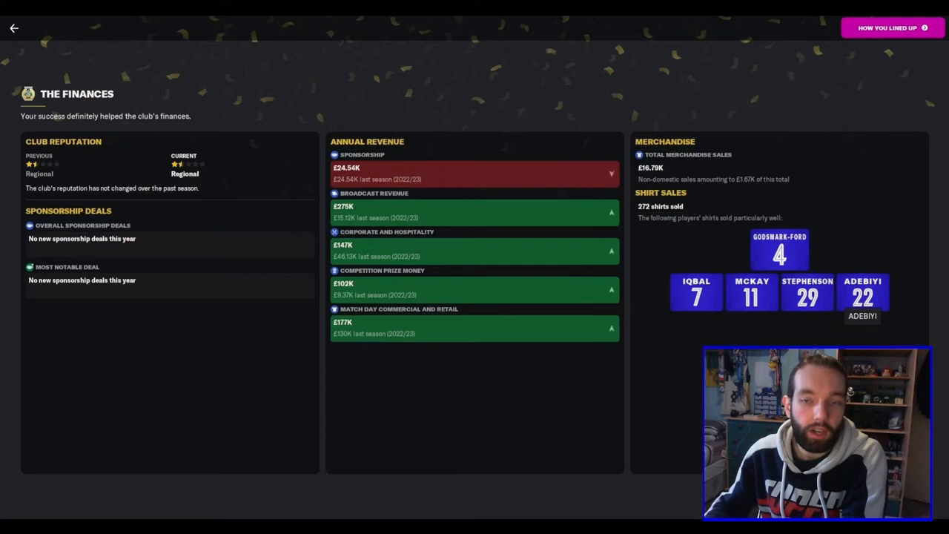
Move to the 'How You Lined Up' best eleven page with formation and player ratings
{"action": "left_click", "coordinate": [887, 27]}
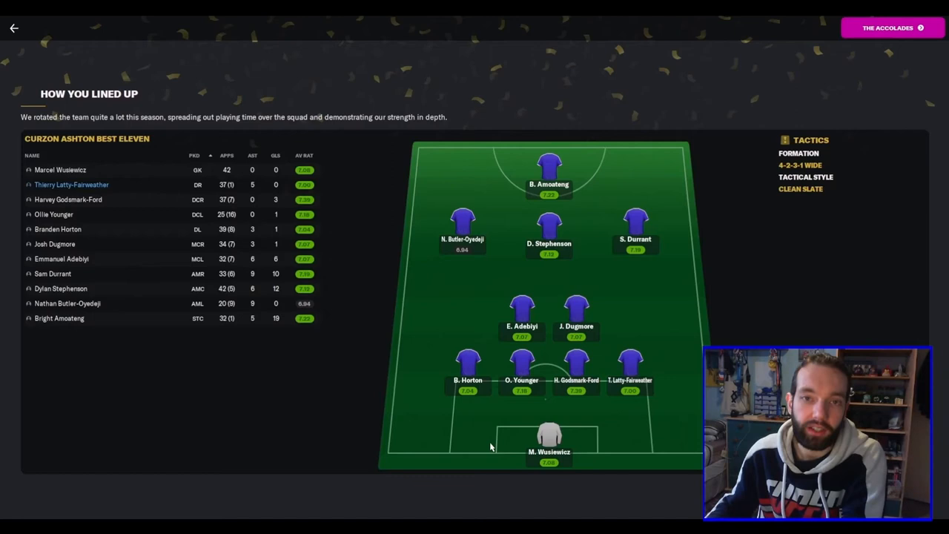
{"action": "mouse_move", "coordinate": [415, 240]}
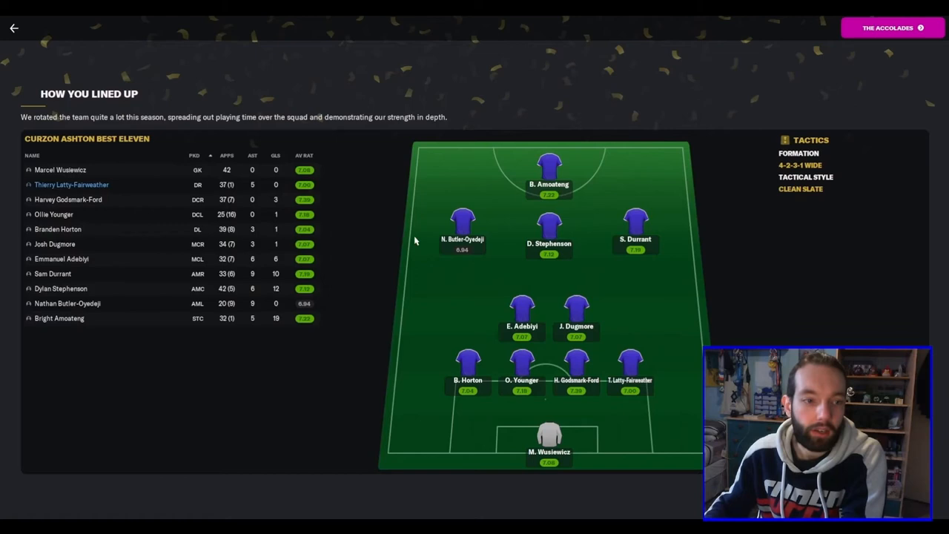
{"action": "mouse_move", "coordinate": [605, 255]}
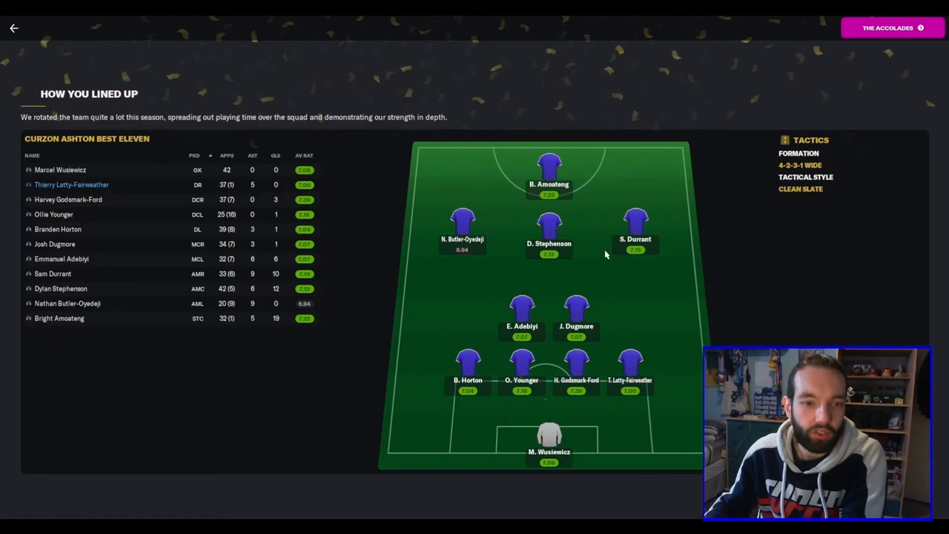
{"action": "mouse_move", "coordinate": [589, 160]}
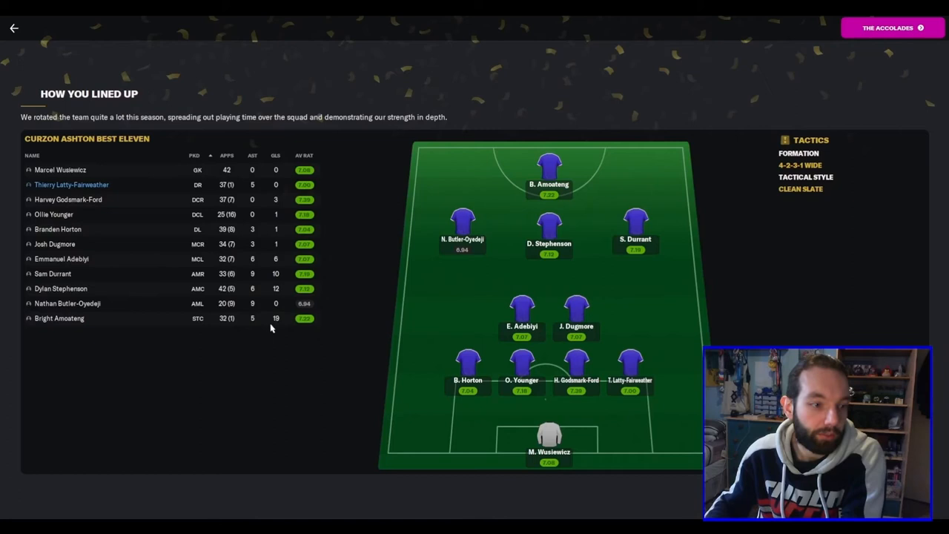
{"action": "mouse_move", "coordinate": [228, 317]}
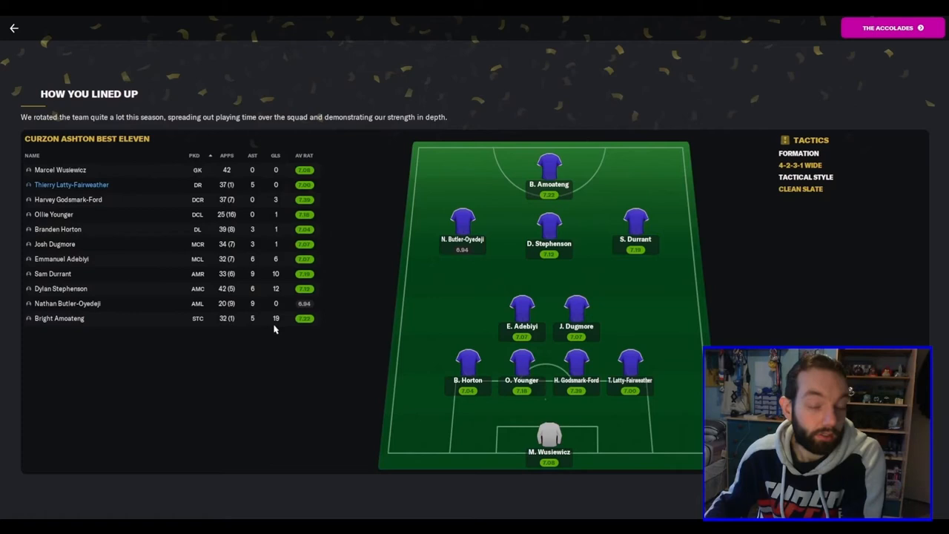
Move to 'The Accolades' and look through manager awards, player awards and record breakers
{"action": "left_click", "coordinate": [892, 27]}
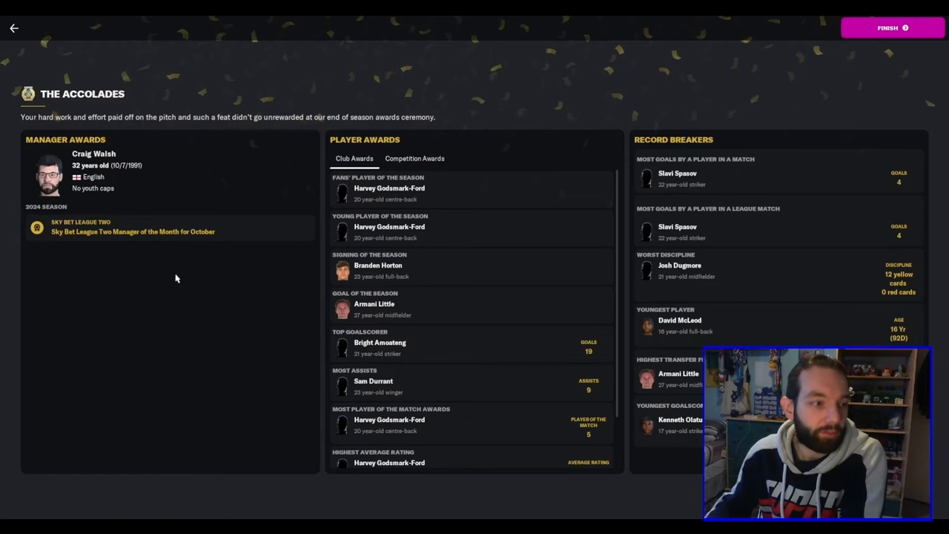
{"action": "mouse_move", "coordinate": [457, 289]}
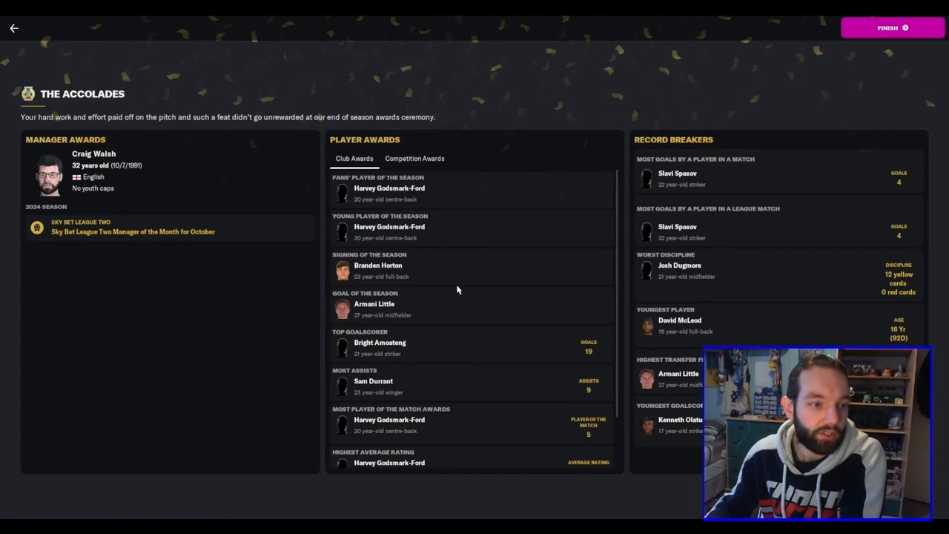
{"action": "scroll", "scroll_direction": "down", "scroll_amount": 3}
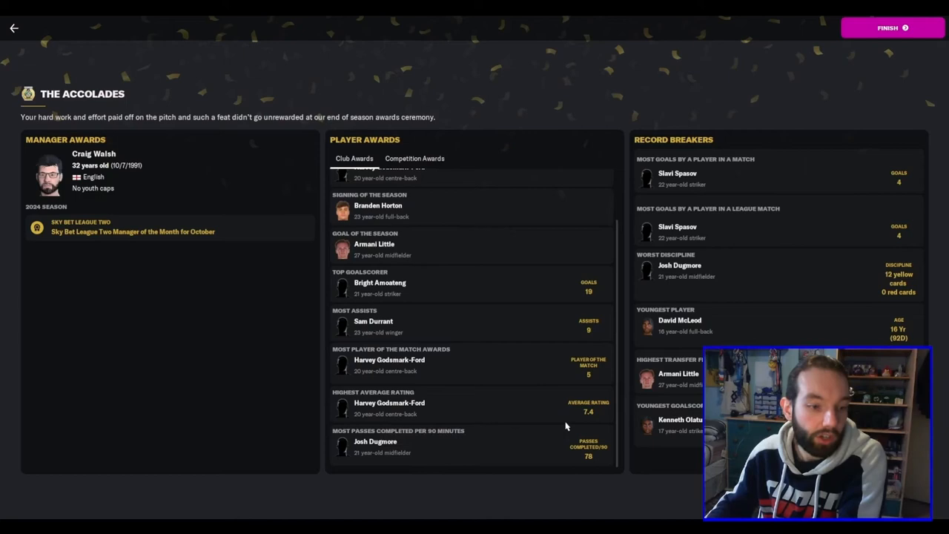
{"action": "mouse_move", "coordinate": [467, 450]}
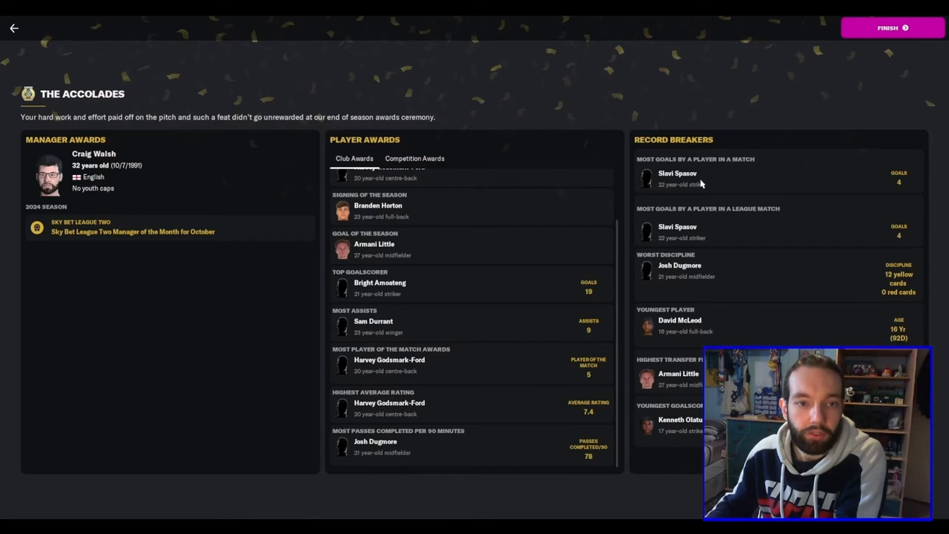
{"action": "mouse_move", "coordinate": [739, 246]}
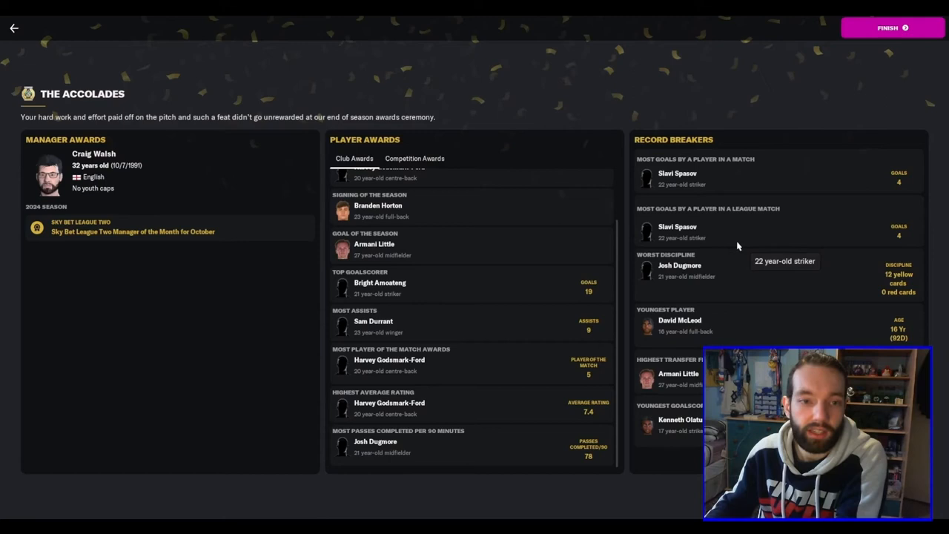
{"action": "mouse_move", "coordinate": [882, 285]}
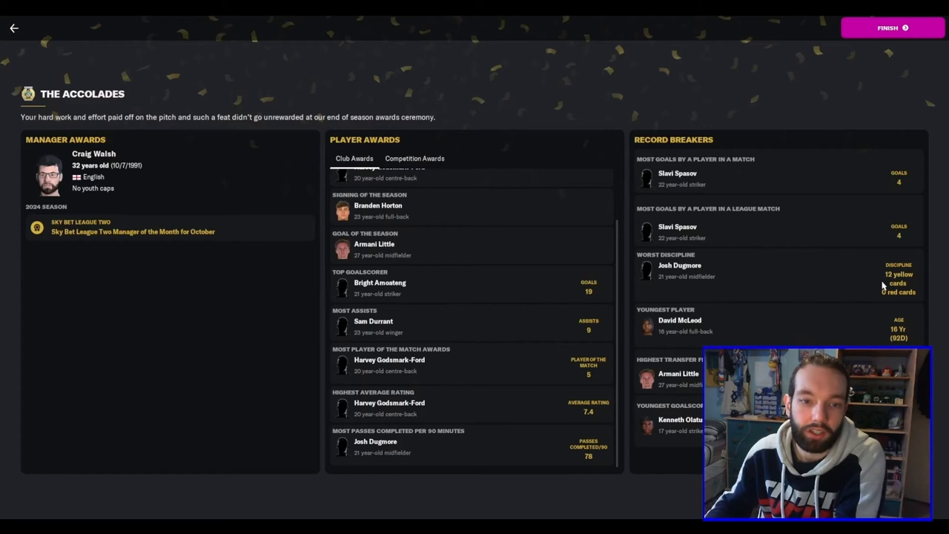
{"action": "mouse_move", "coordinate": [678, 326]}
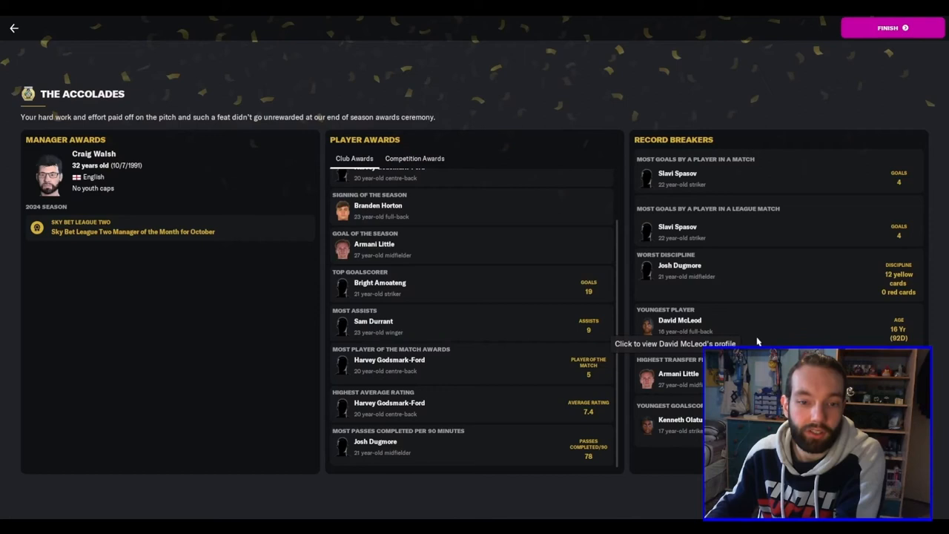
{"action": "mouse_move", "coordinate": [748, 337]}
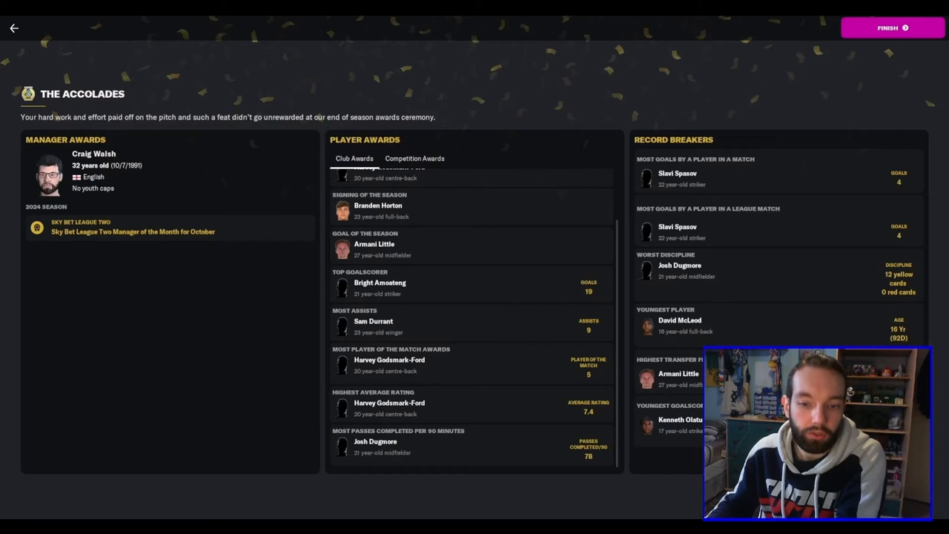
Finish the review, read the New Season Team Report and the Harrogate 1-0 post-match analysis
{"action": "left_click", "coordinate": [890, 27]}
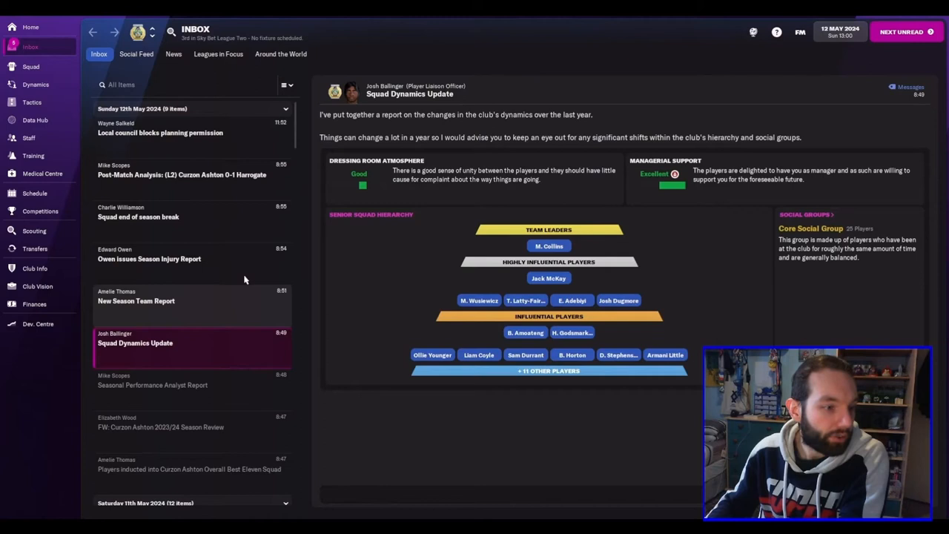
{"action": "left_click", "coordinate": [136, 299]}
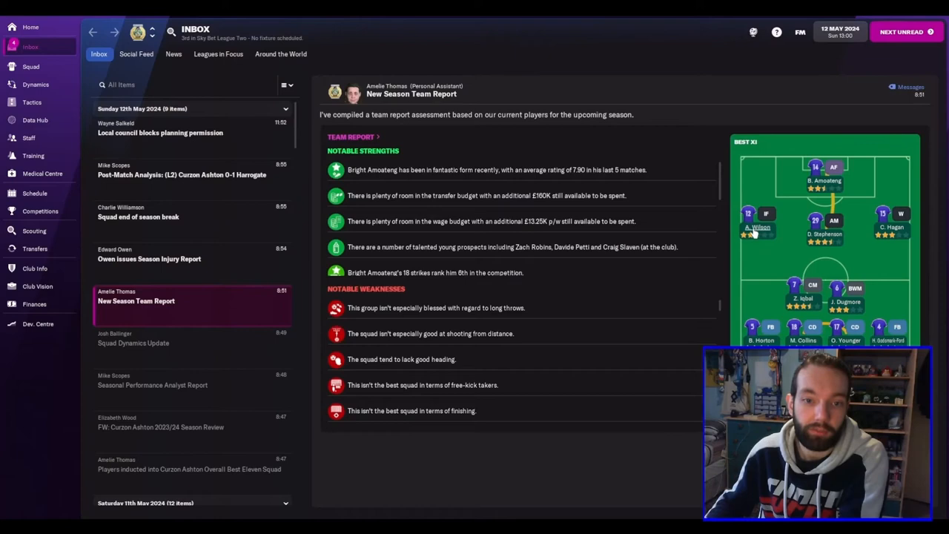
{"action": "left_click", "coordinate": [181, 175]}
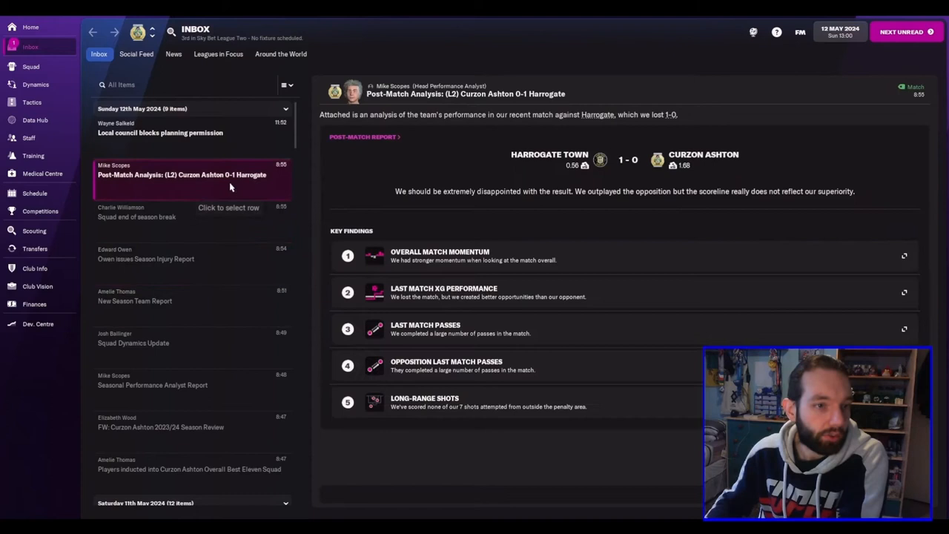
{"action": "mouse_move", "coordinate": [317, 181]}
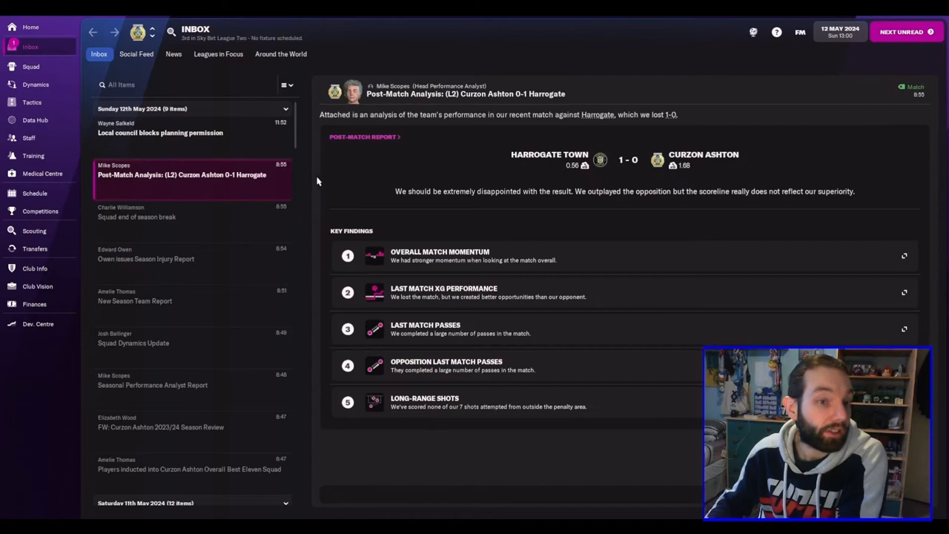
Read the council's planning permission refusal message and go to the squad list
{"action": "left_click", "coordinate": [160, 132]}
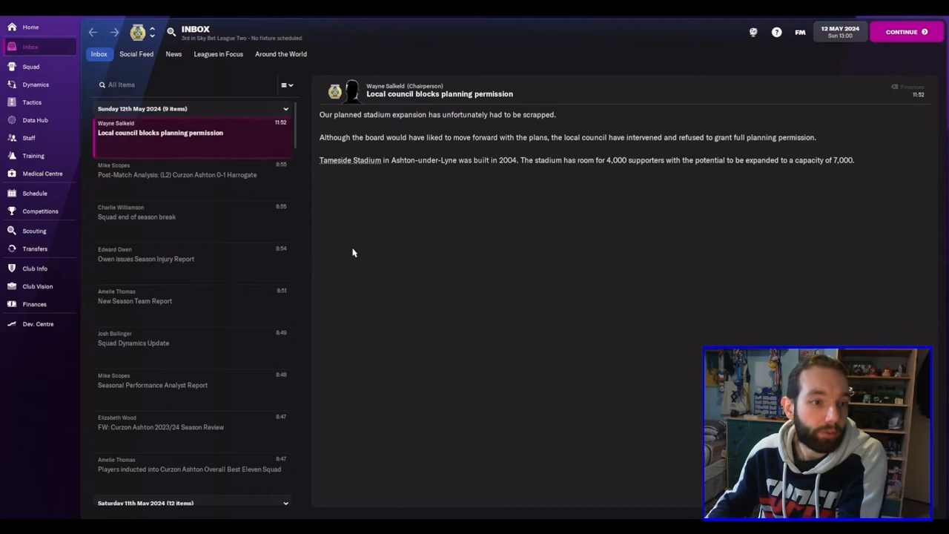
{"action": "left_click", "coordinate": [31, 66]}
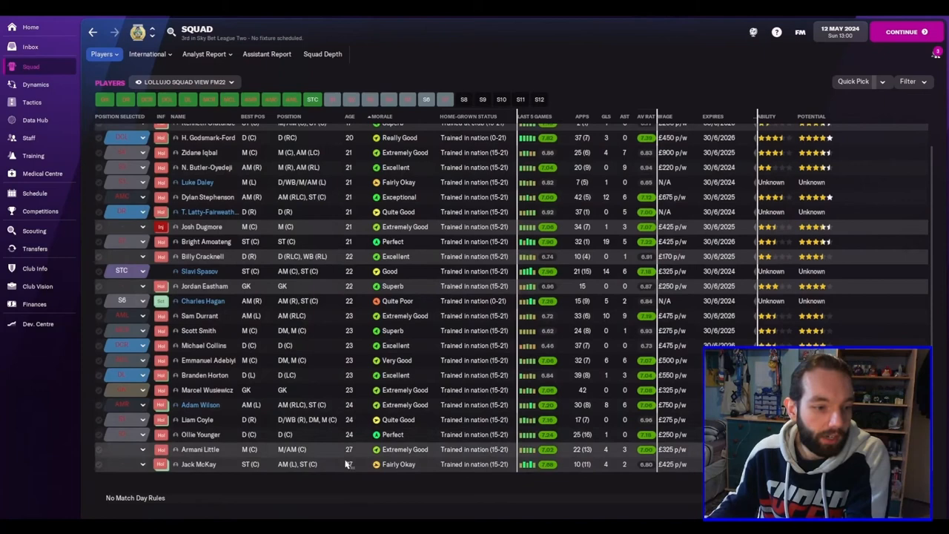
{"action": "mouse_move", "coordinate": [442, 464]}
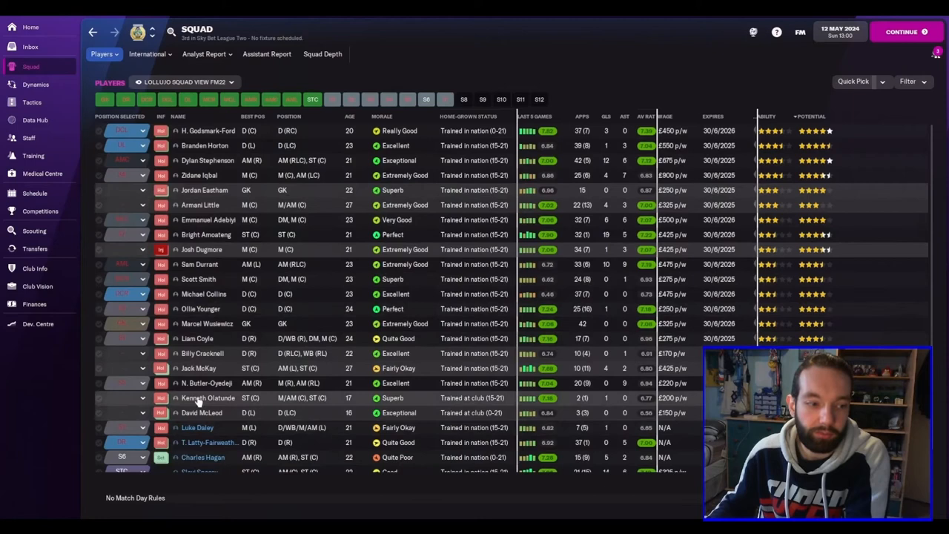
{"action": "mouse_move", "coordinate": [356, 488]}
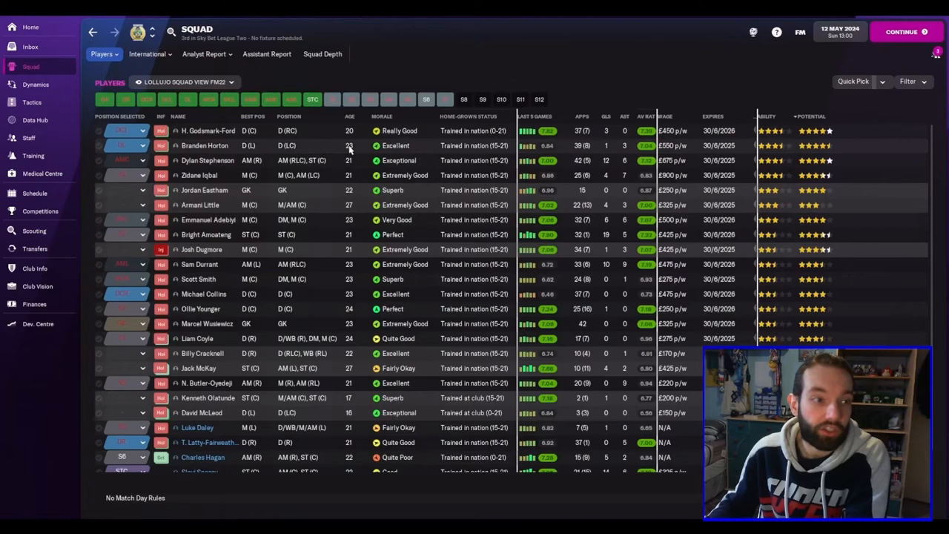
{"action": "mouse_move", "coordinate": [205, 145]}
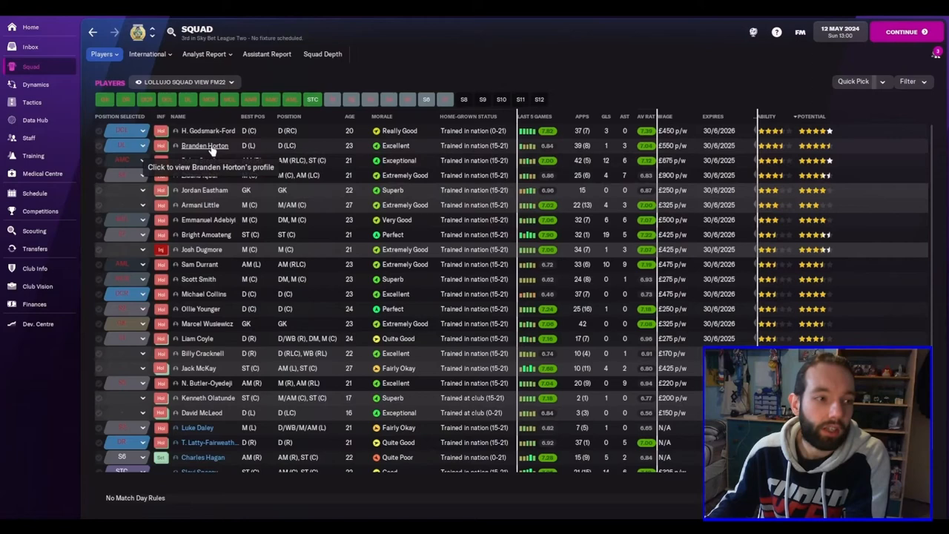
Open left-back Branden Horton's player profile from the potential-sorted squad list
{"action": "left_click", "coordinate": [204, 145]}
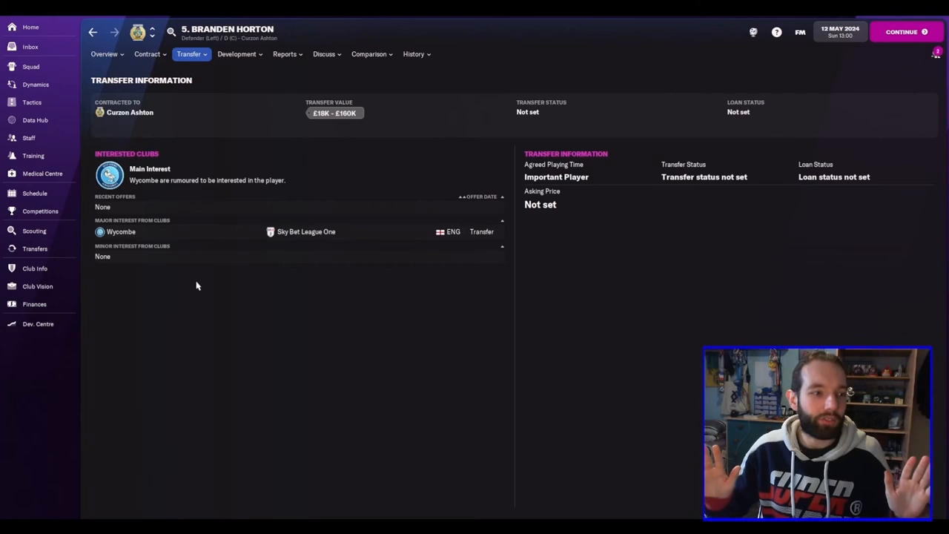
Check Horton's and Harvey Godsmark-Ford's contract details, then return to the squad list
{"action": "left_click", "coordinate": [147, 53]}
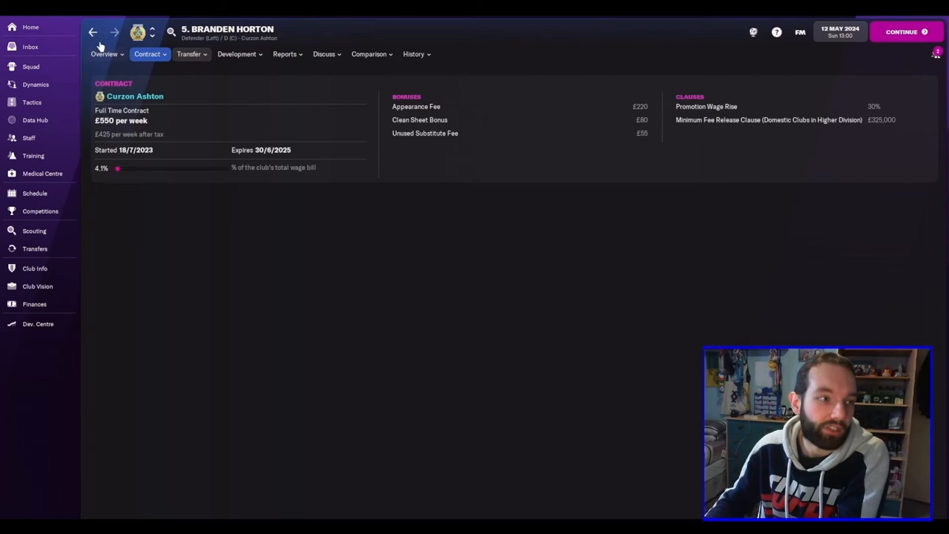
{"action": "left_click", "coordinate": [92, 32]}
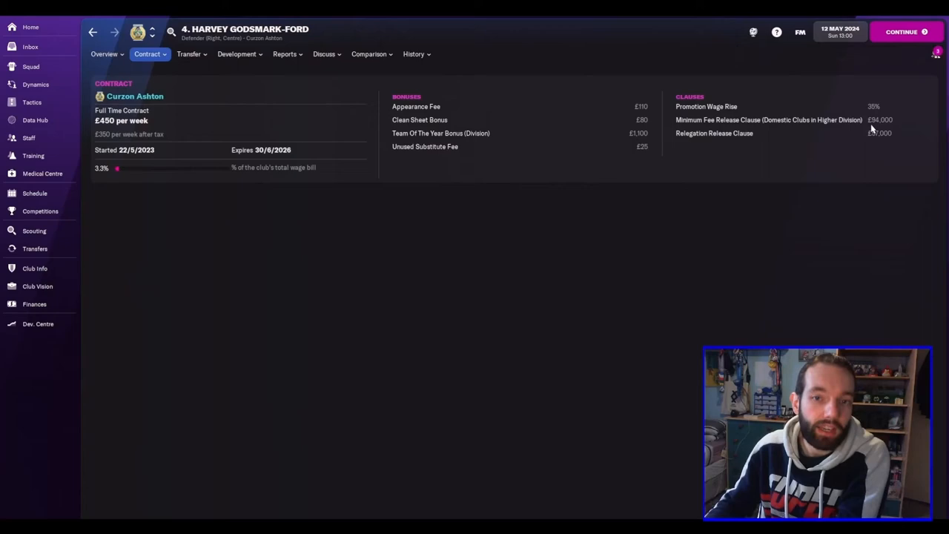
{"action": "left_click", "coordinate": [32, 67]}
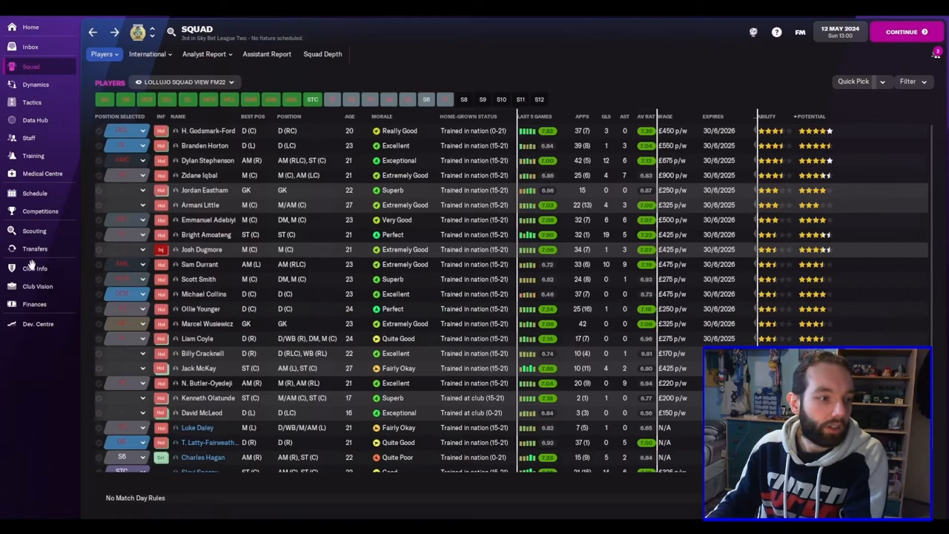
View the finances overview and projection for coming seasons, then bring up the board's Club Vision
{"action": "left_click", "coordinate": [34, 303]}
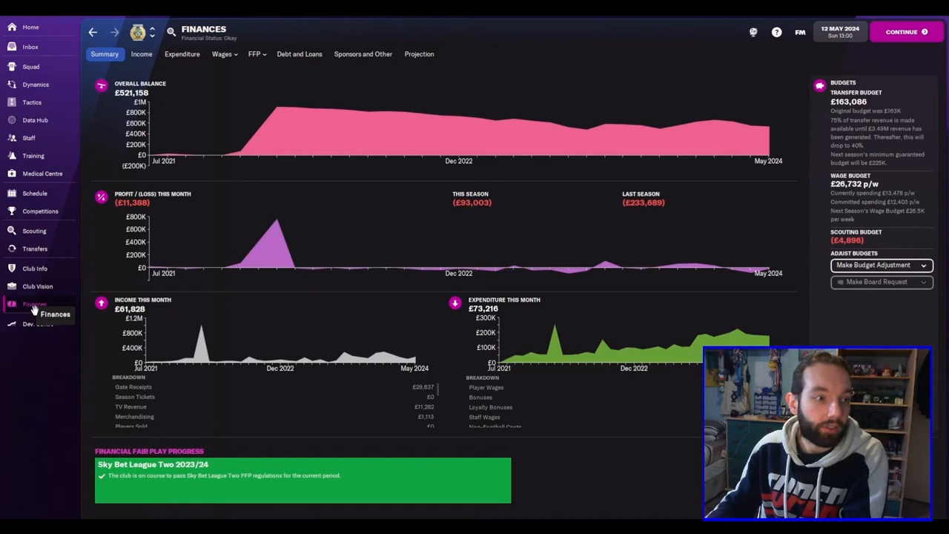
{"action": "mouse_move", "coordinate": [806, 172]}
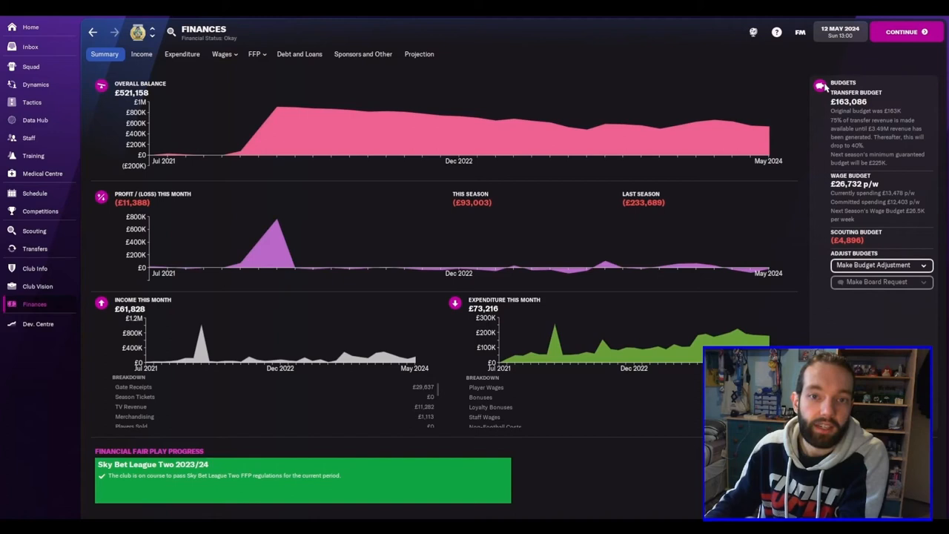
{"action": "left_click", "coordinate": [418, 53]}
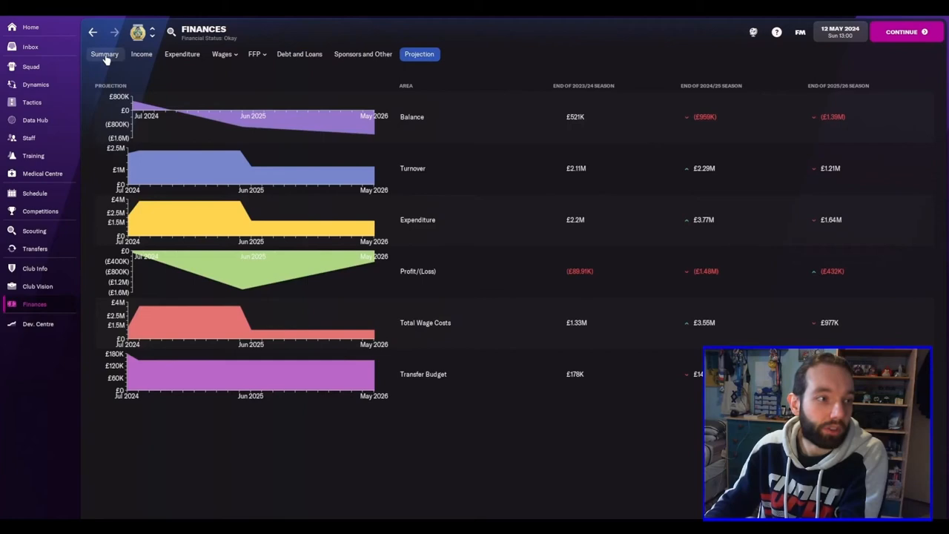
{"action": "left_click", "coordinate": [36, 268]}
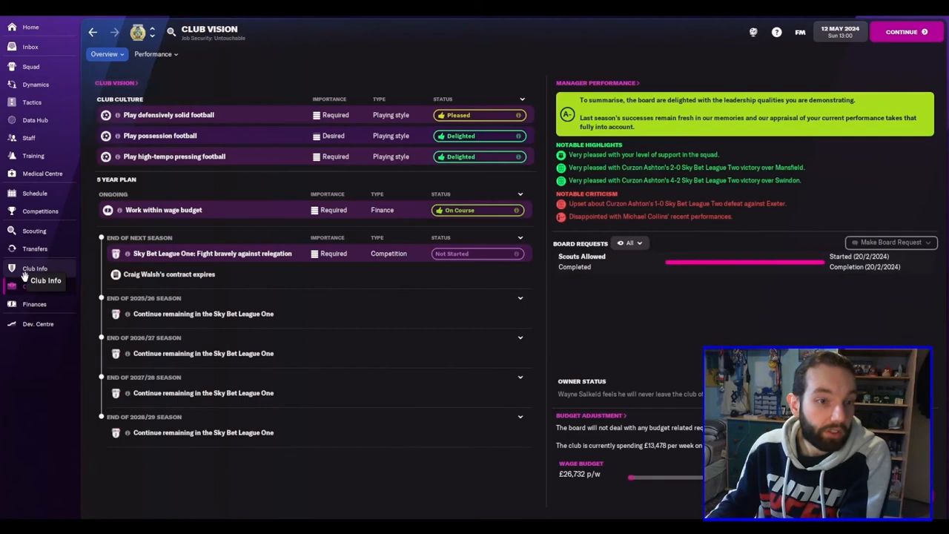
View Curzon Ashton's club profile and general overview, then advance to the Wycombe hiring news
{"action": "left_click", "coordinate": [36, 268]}
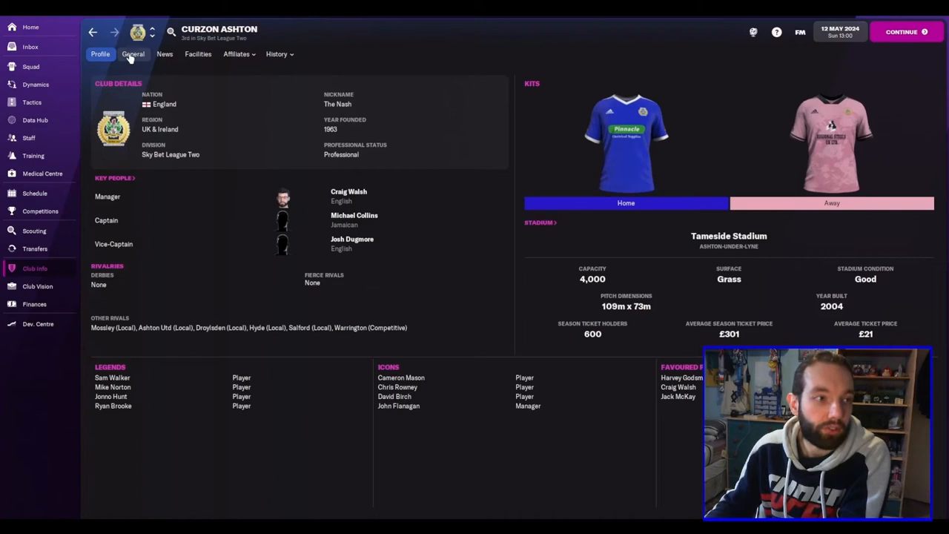
{"action": "left_click", "coordinate": [134, 53]}
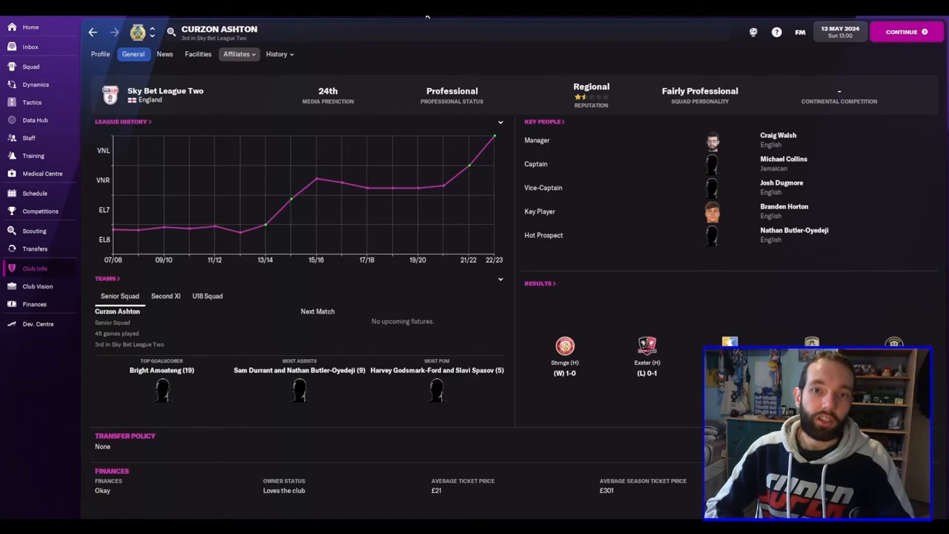
{"action": "left_click", "coordinate": [901, 31]}
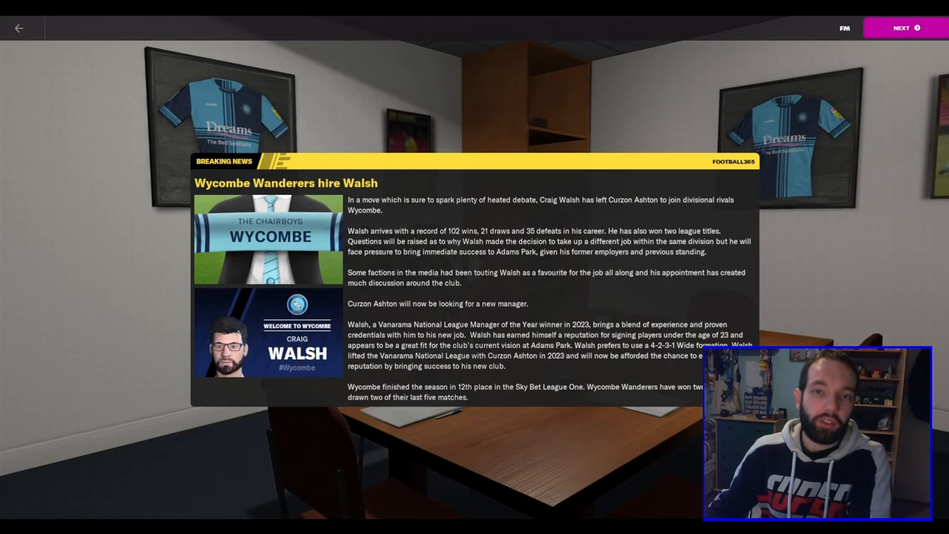
{"action": "mouse_move", "coordinate": [466, 222]}
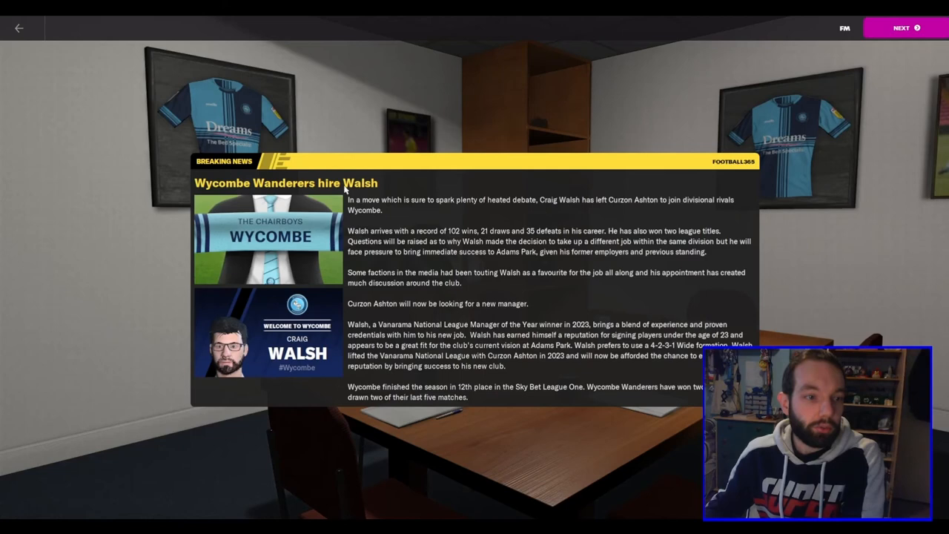
{"action": "mouse_move", "coordinate": [564, 284]}
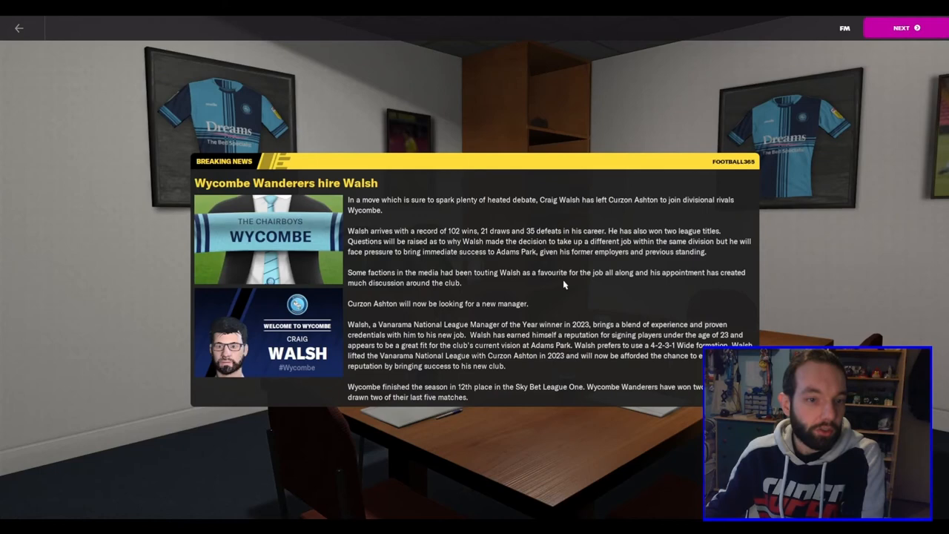
{"action": "mouse_move", "coordinate": [700, 252]}
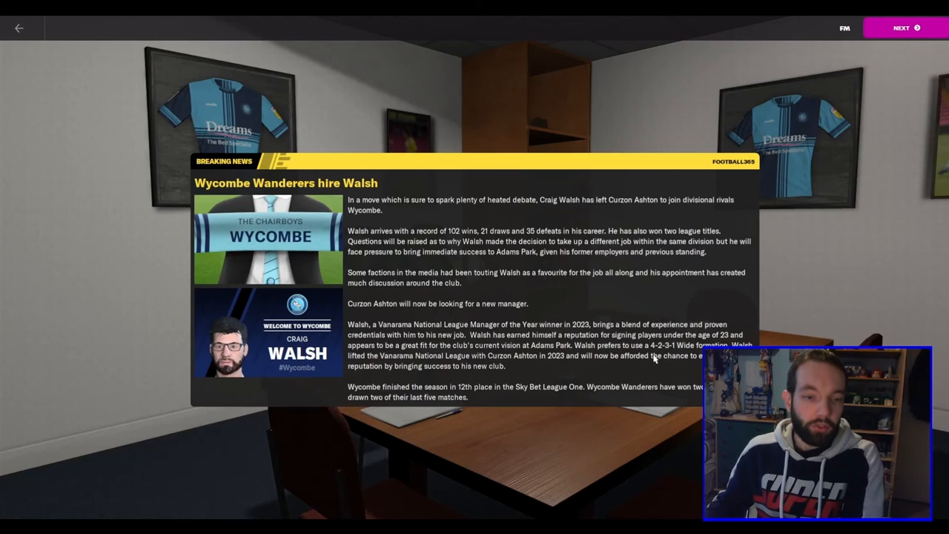
{"action": "mouse_move", "coordinate": [504, 364]}
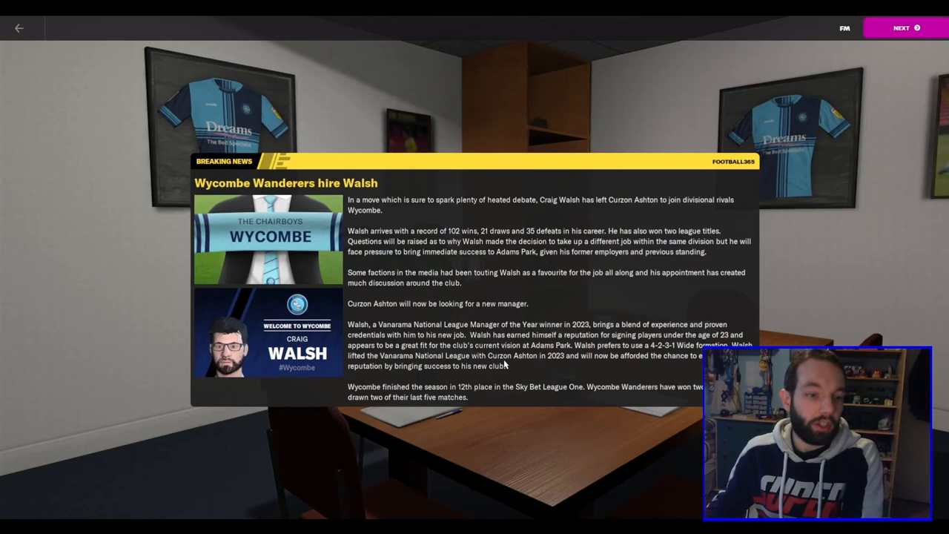
{"action": "mouse_move", "coordinate": [400, 378]}
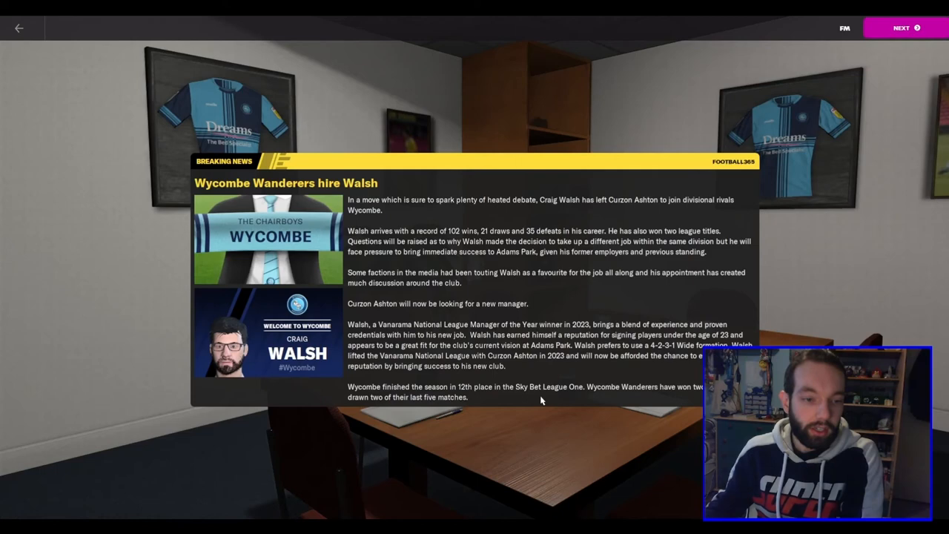
{"action": "mouse_move", "coordinate": [314, 452]}
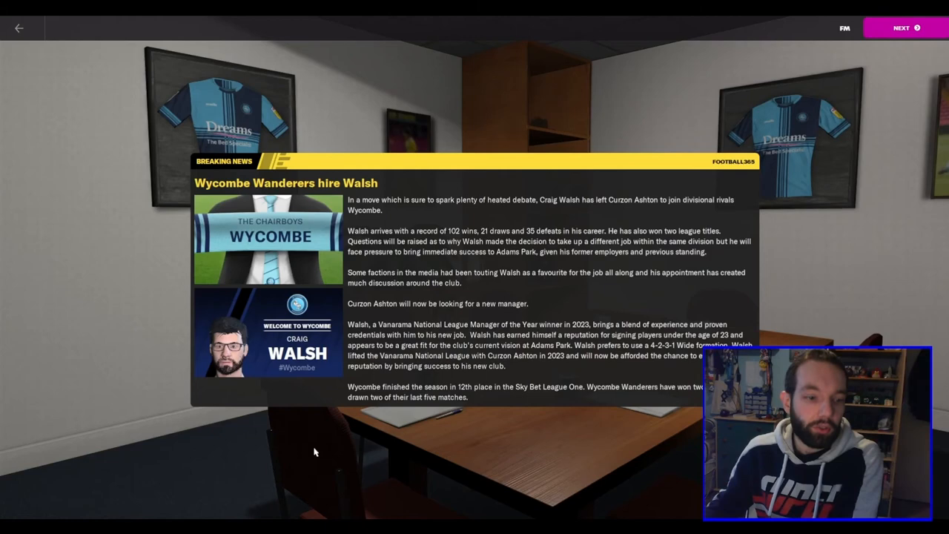
Continue from the news screen to the Wycombe chairperson's welcome page
{"action": "left_click", "coordinate": [901, 26]}
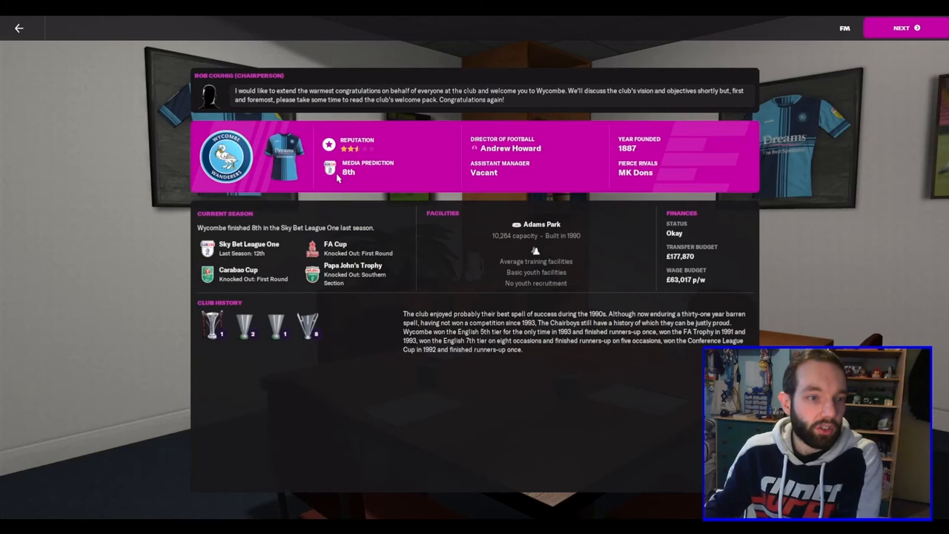
{"action": "mouse_move", "coordinate": [356, 196]}
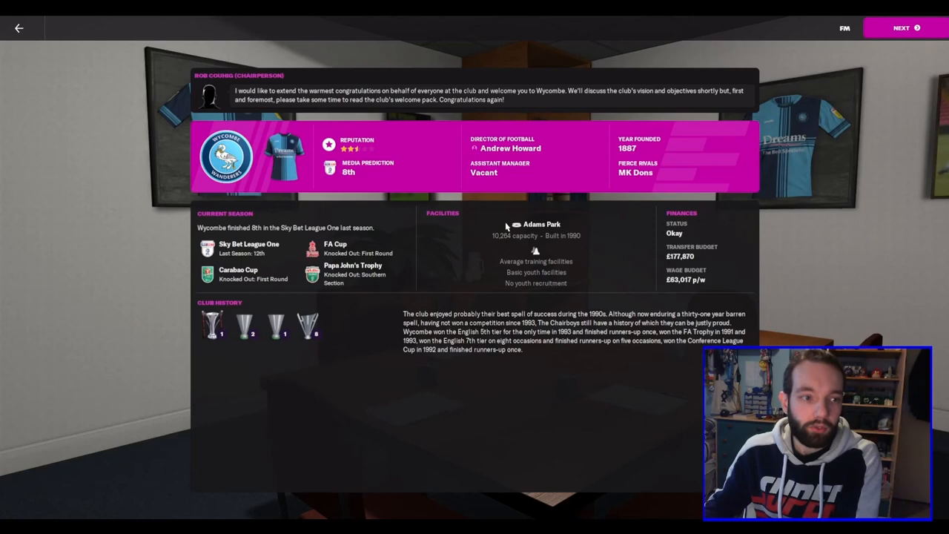
{"action": "mouse_move", "coordinate": [683, 293]}
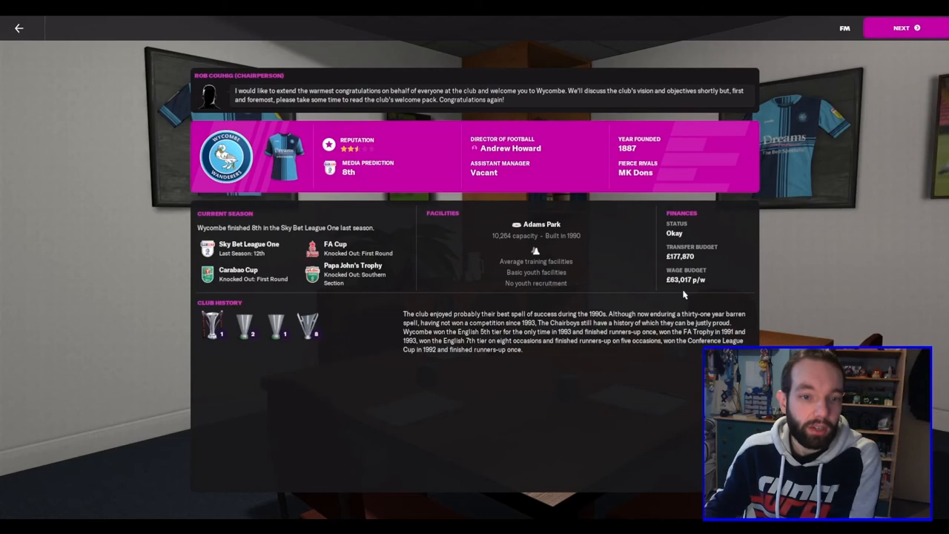
{"action": "mouse_move", "coordinate": [751, 252]}
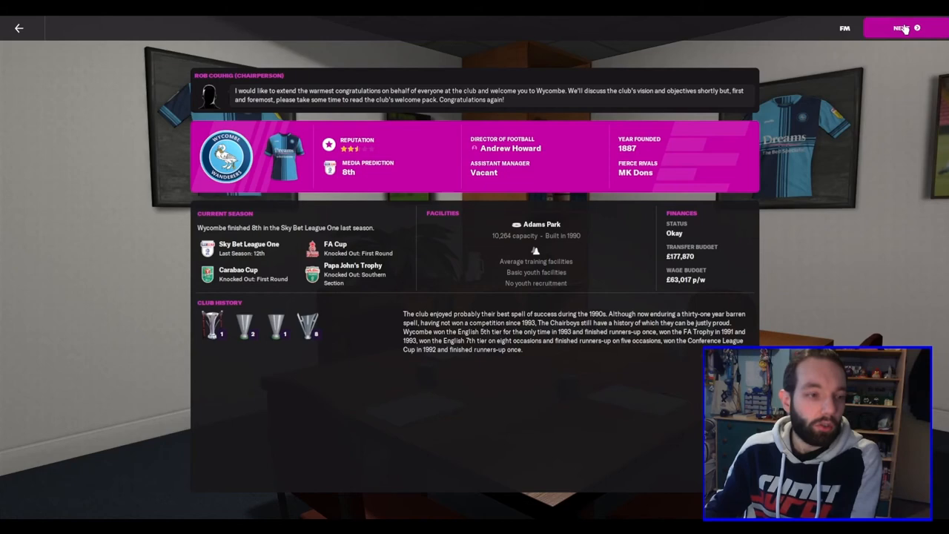
Review the board's club vision and five-year plan, then finish the welcome to start managing Wycombe
{"action": "left_click", "coordinate": [901, 26]}
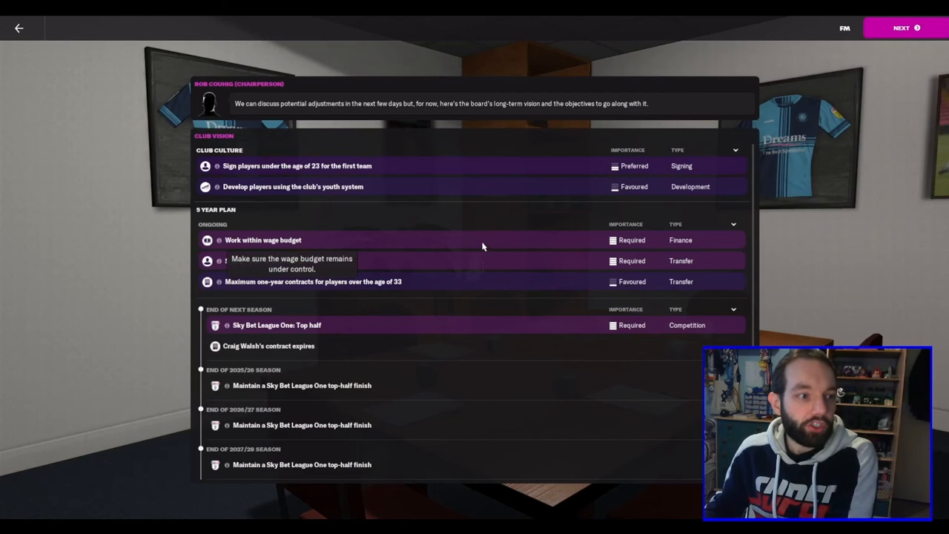
{"action": "mouse_move", "coordinate": [314, 177]}
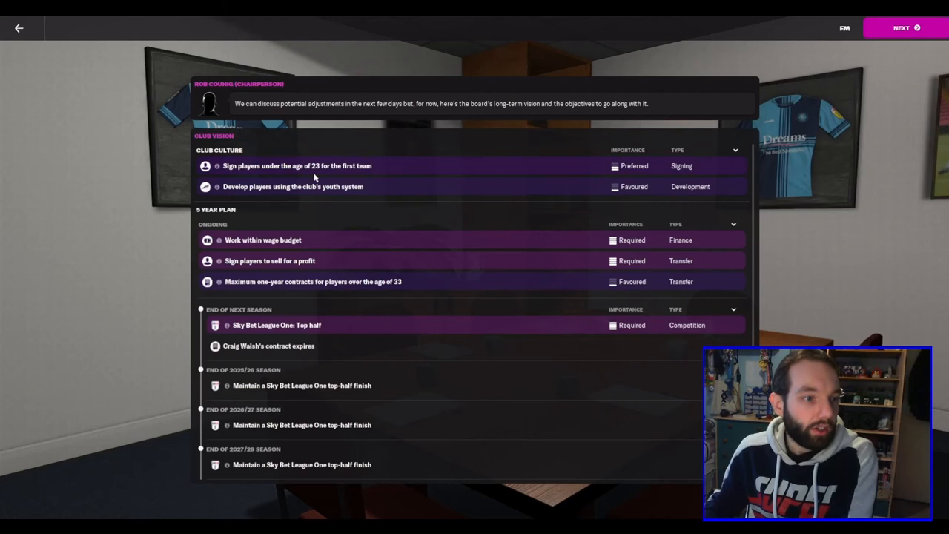
{"action": "mouse_move", "coordinate": [309, 274]}
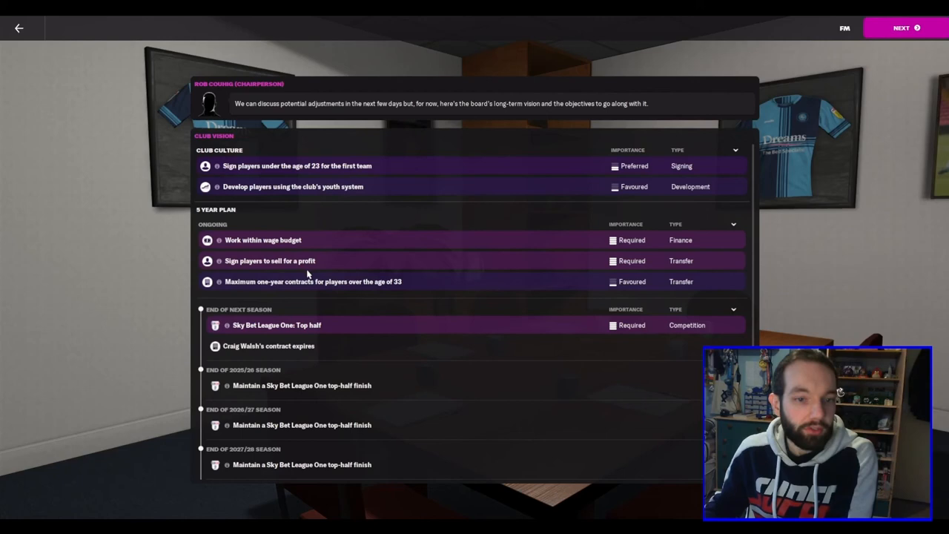
{"action": "mouse_move", "coordinate": [400, 293]}
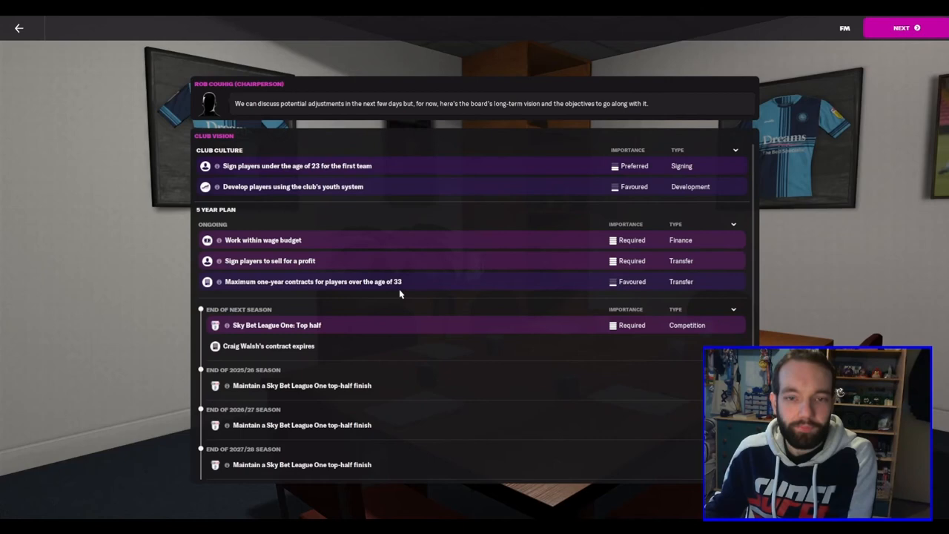
{"action": "mouse_move", "coordinate": [332, 344]}
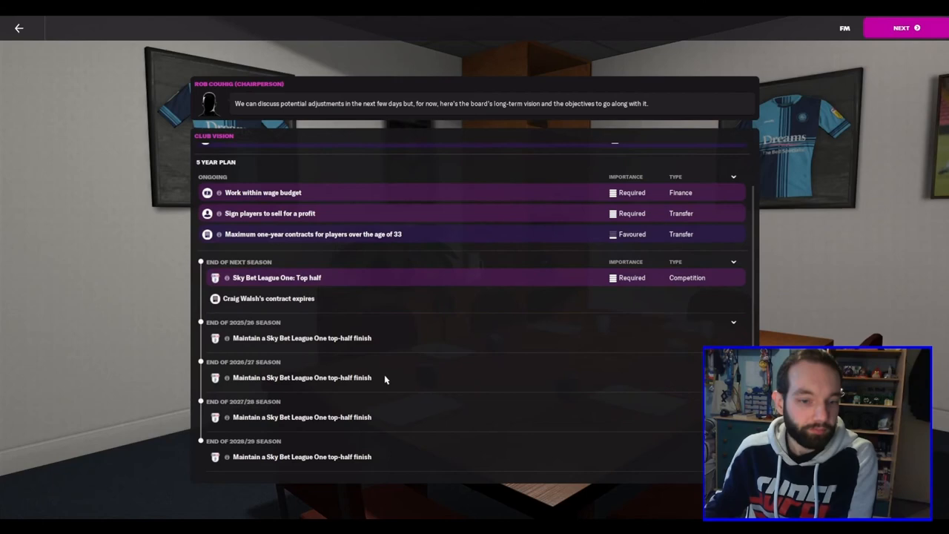
{"action": "left_click", "coordinate": [901, 27]}
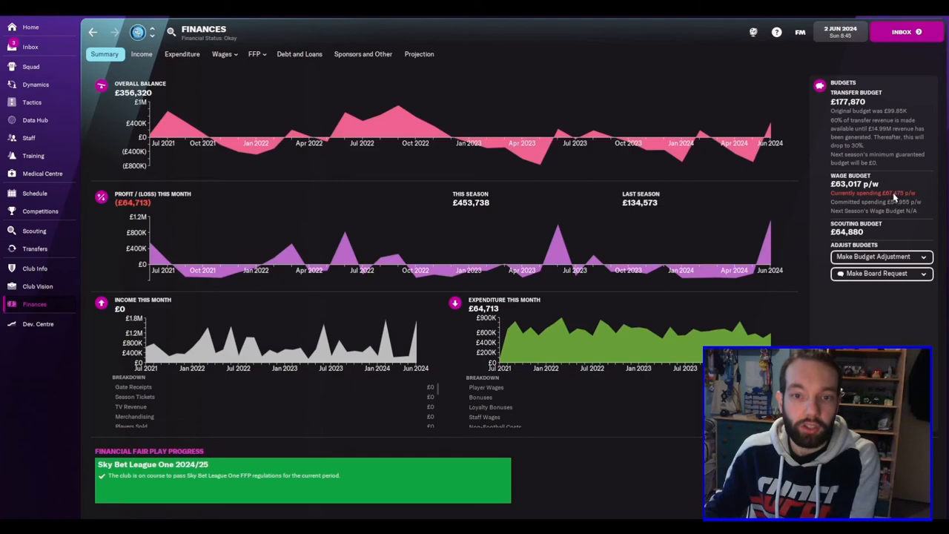
Check the scouting centre's George Evans recommendation, then return to the squad list
{"action": "left_click", "coordinate": [34, 231]}
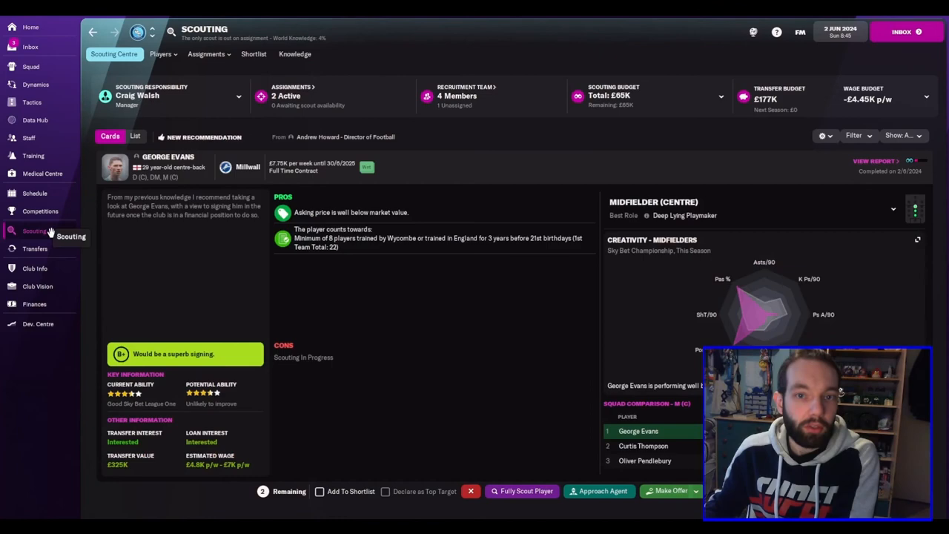
{"action": "left_click", "coordinate": [32, 67]}
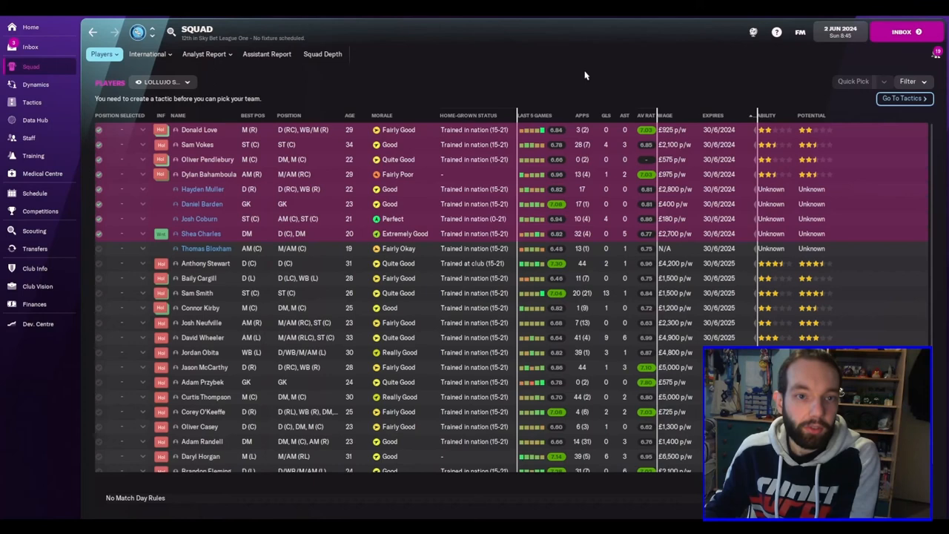
Shift the whole transfer budget into wages via a budget adjustment, raising wages to £66,437 per week
{"action": "left_click", "coordinate": [34, 303]}
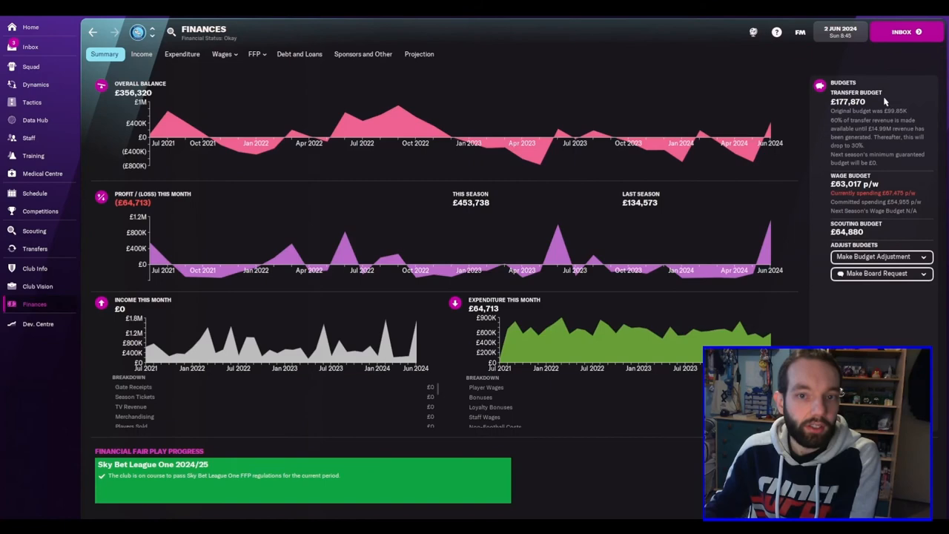
{"action": "left_click", "coordinate": [877, 255]}
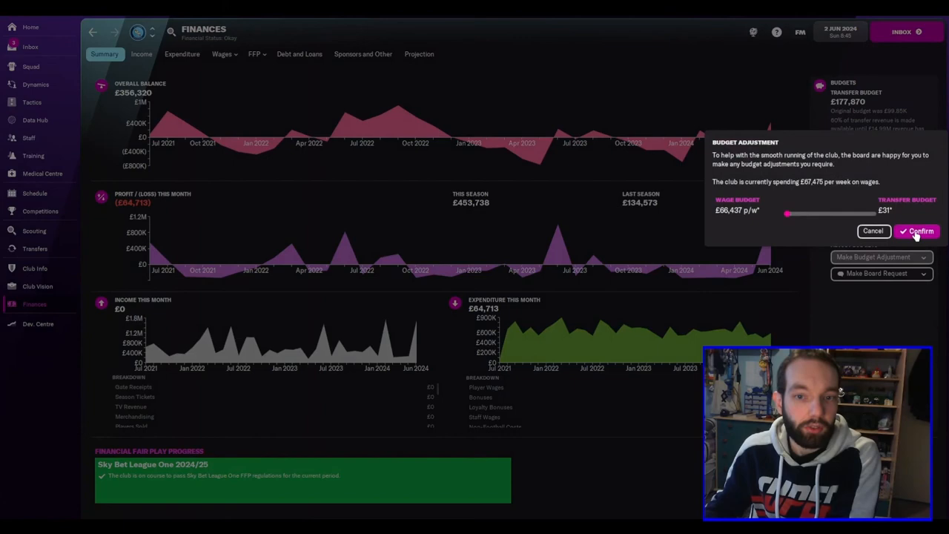
{"action": "left_click", "coordinate": [917, 232]}
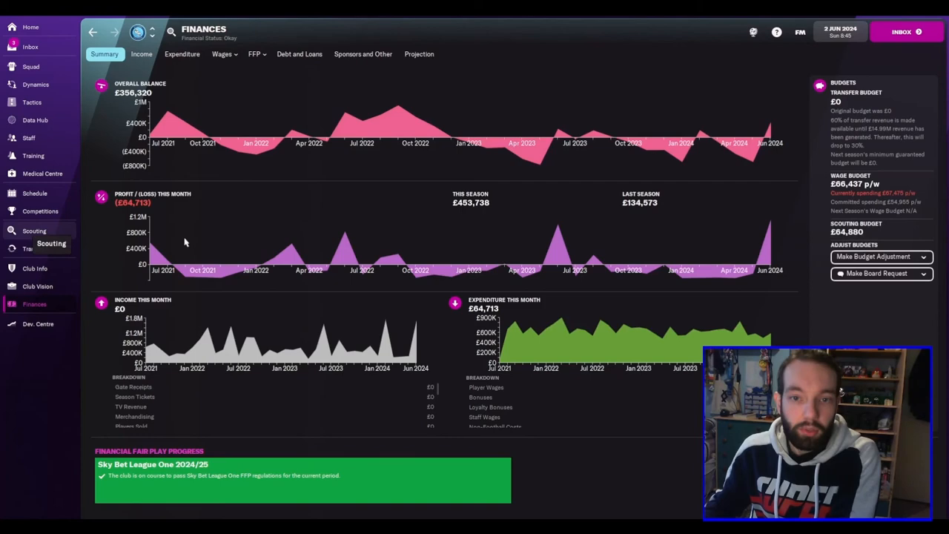
Check Sam Vokes' scout report and profile overview, then return to Wycombe's squad list
{"action": "left_click", "coordinate": [30, 65]}
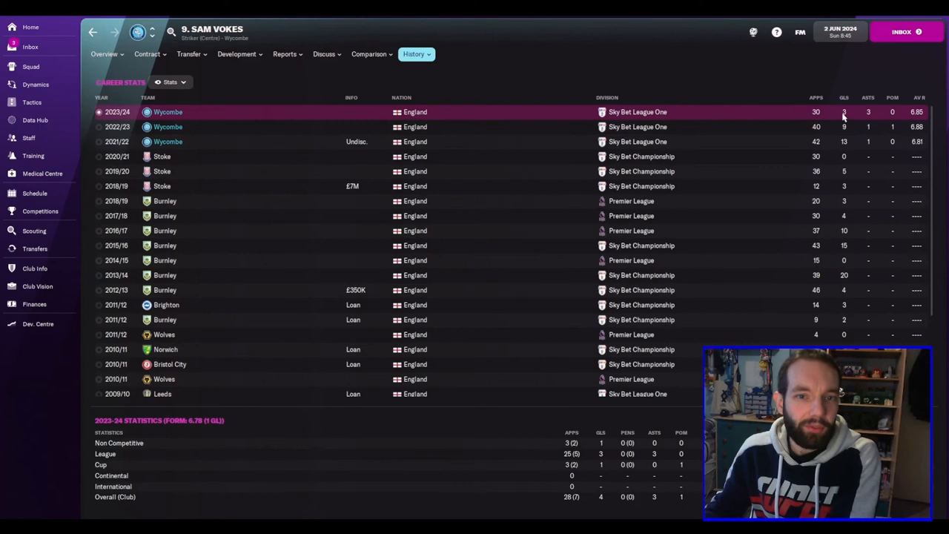
{"action": "left_click", "coordinate": [285, 53]}
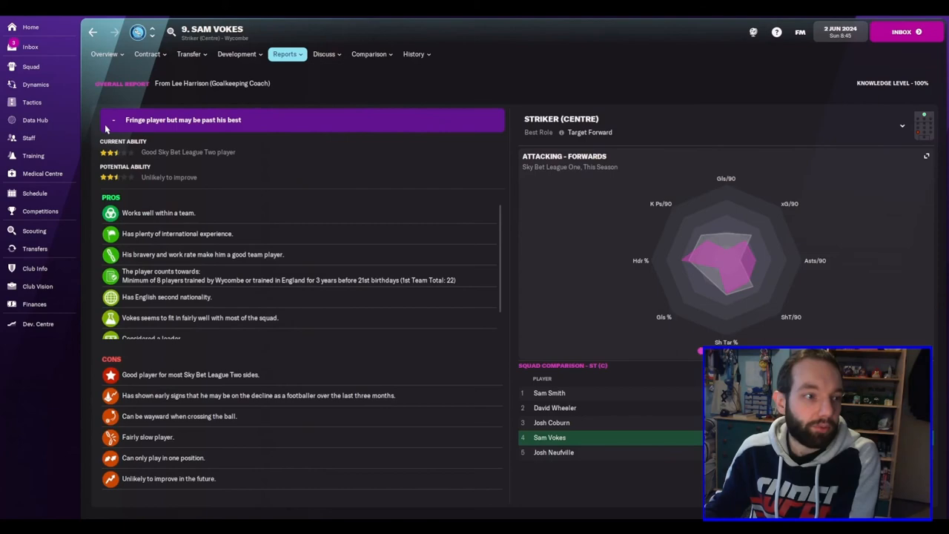
{"action": "left_click", "coordinate": [104, 53]}
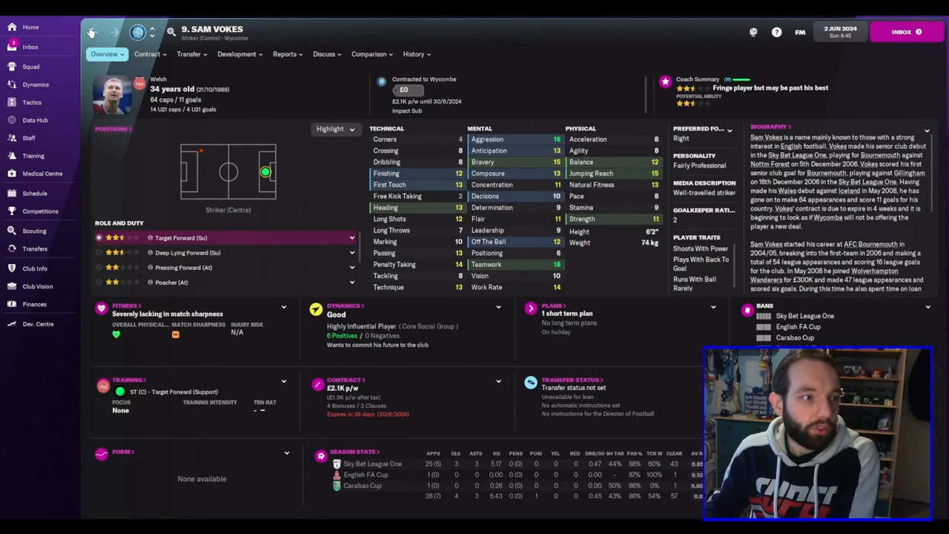
{"action": "left_click", "coordinate": [31, 67]}
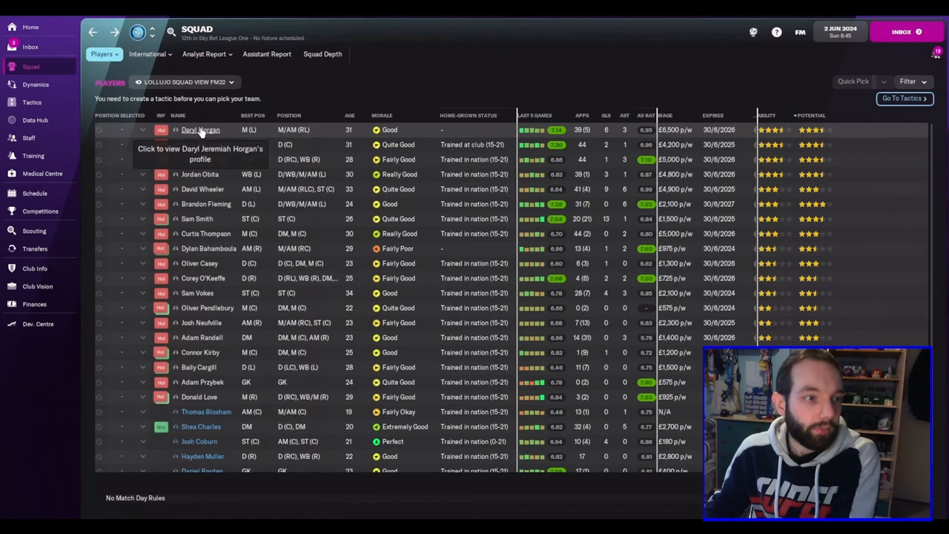
{"action": "left_click", "coordinate": [200, 130]}
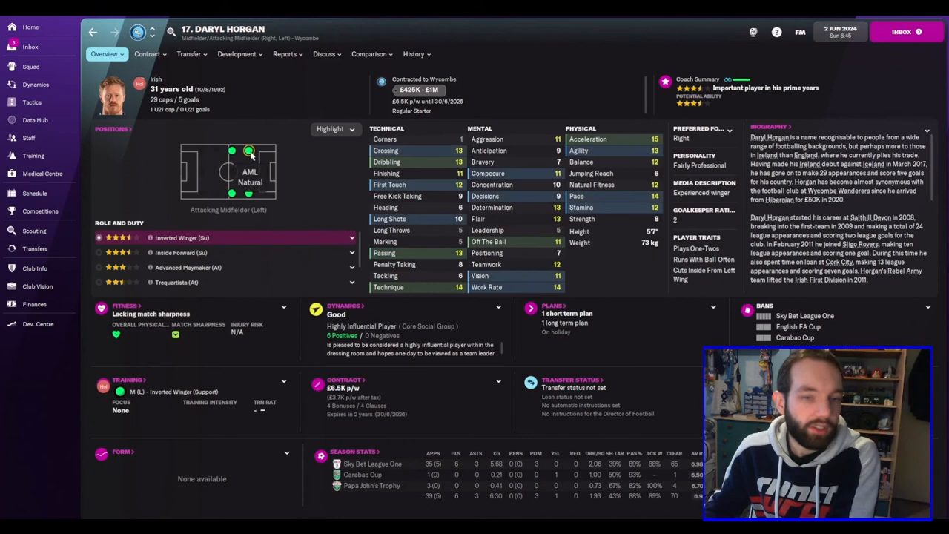
{"action": "mouse_move", "coordinate": [118, 125]}
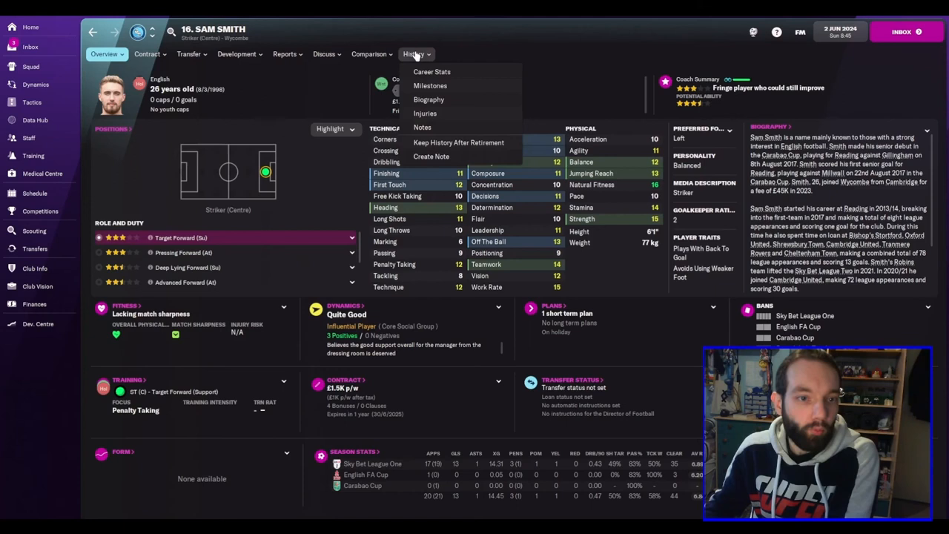
{"action": "left_click", "coordinate": [417, 54]}
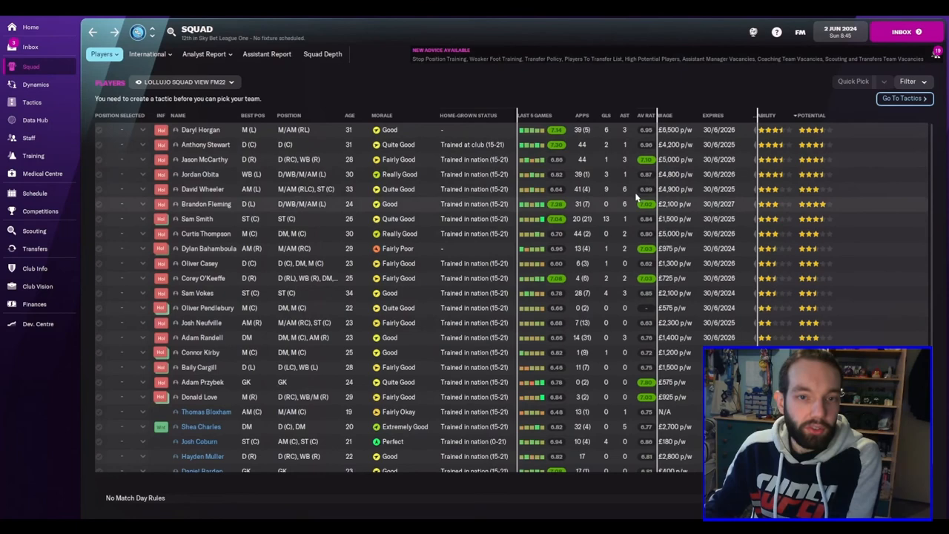
{"action": "scroll", "scroll_direction": "down", "scroll_amount": 3}
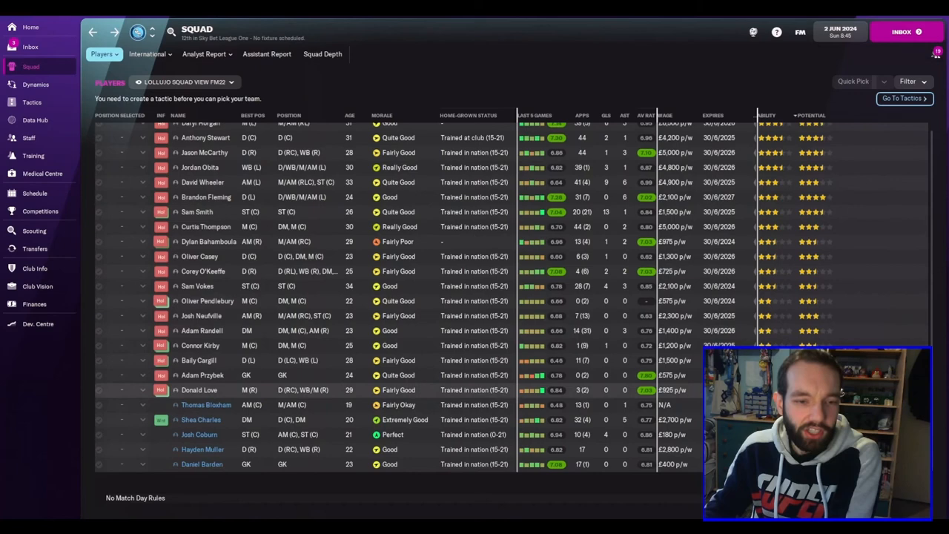
{"action": "right_click", "coordinate": [433, 229]}
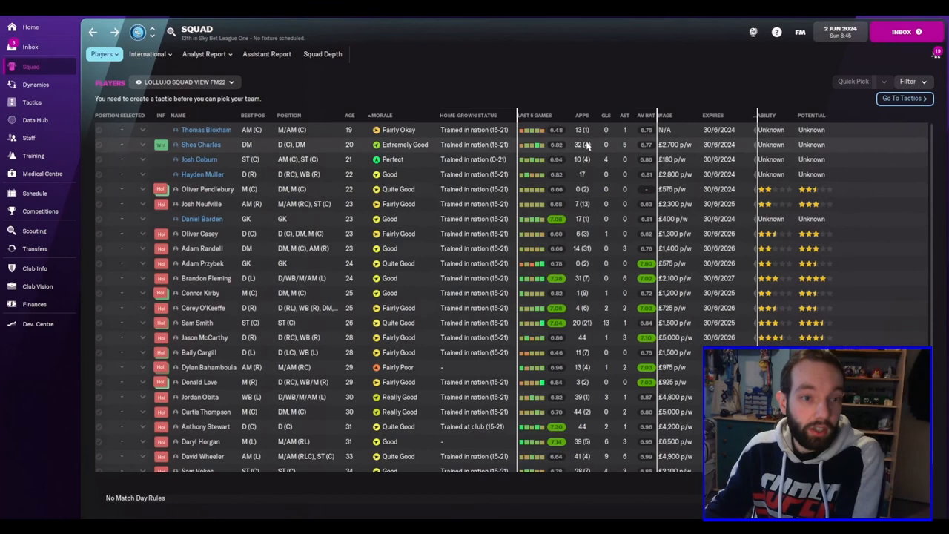
{"action": "left_click", "coordinate": [350, 116]}
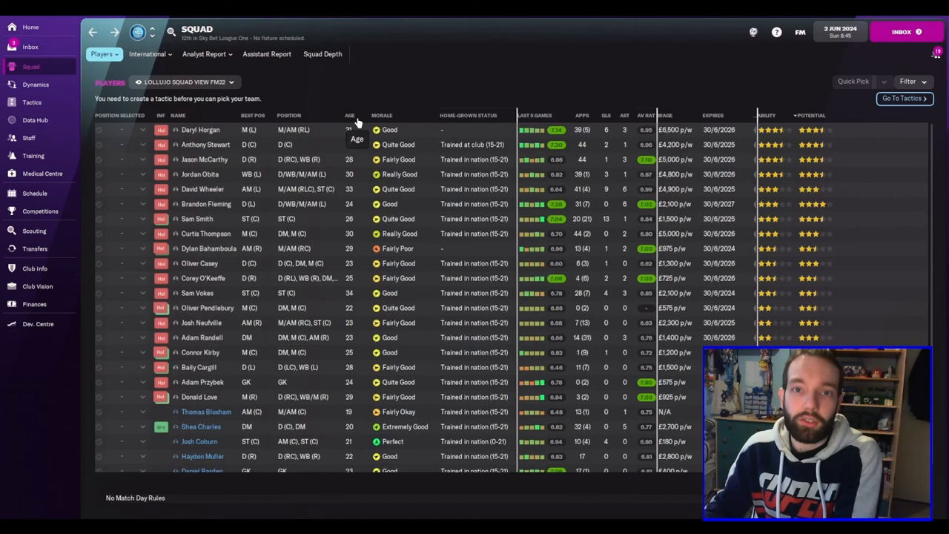
Review the dressing-room hierarchy, checking David Wheeler's and captain Anthony Stewart's profiles
{"action": "left_click", "coordinate": [36, 83]}
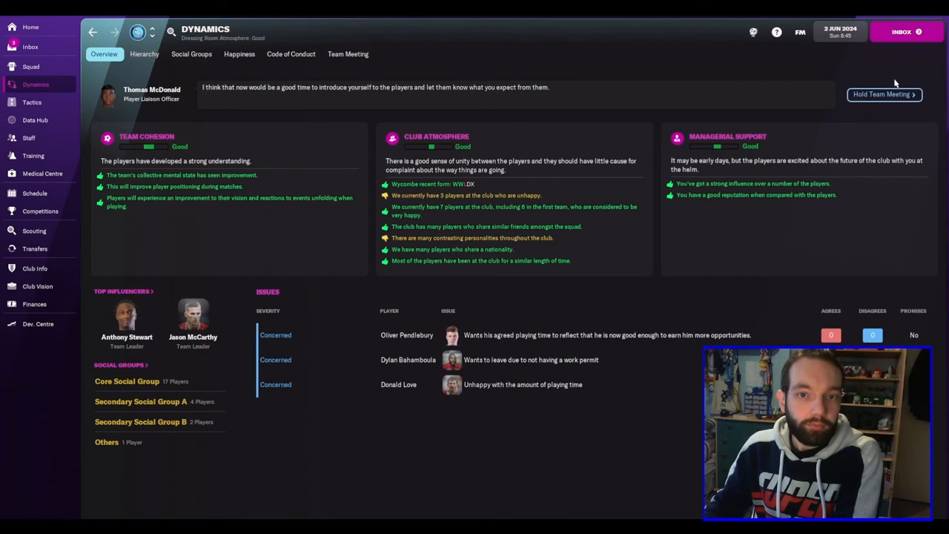
{"action": "mouse_move", "coordinate": [717, 153]}
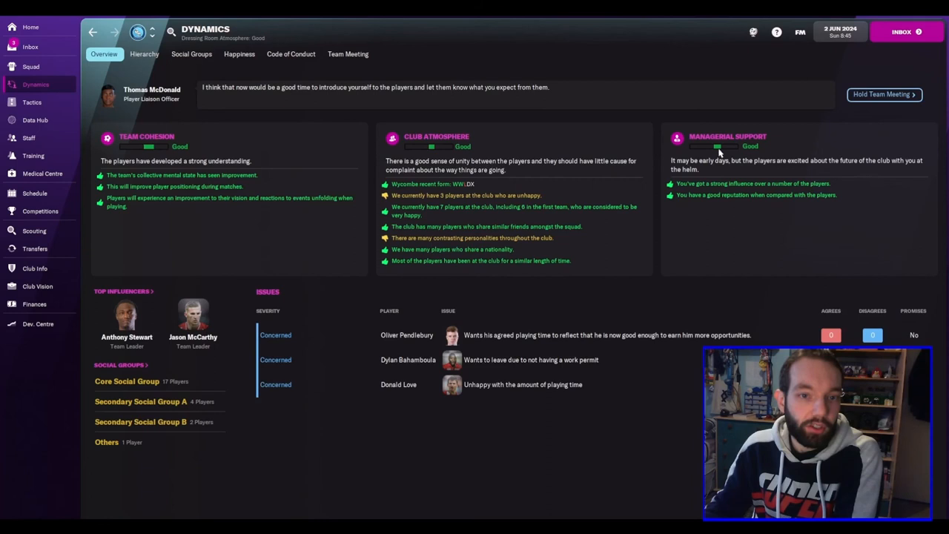
{"action": "left_click", "coordinate": [144, 54]}
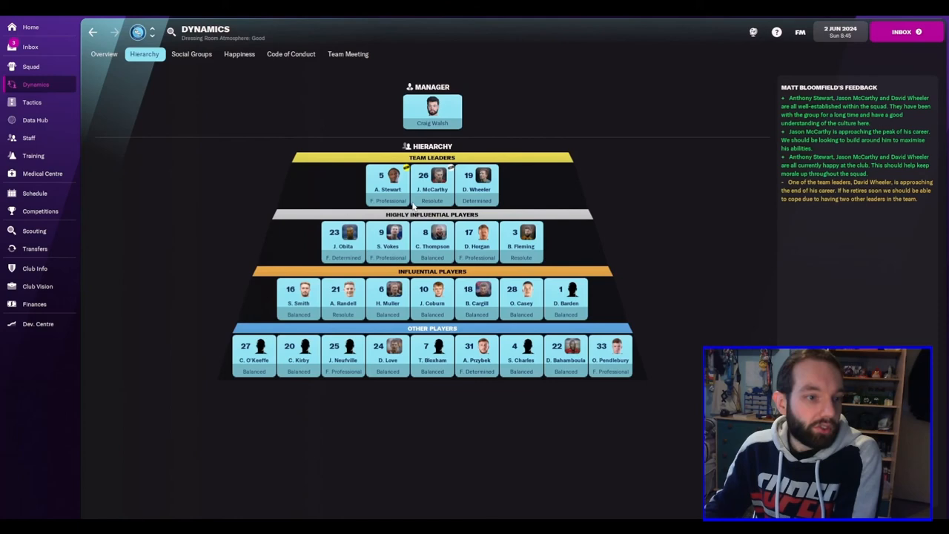
{"action": "left_click", "coordinate": [475, 184]}
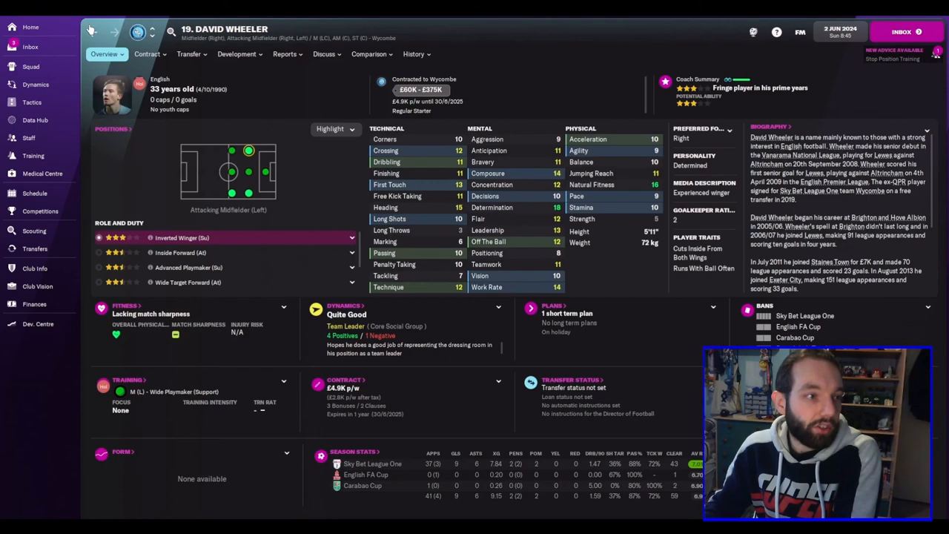
{"action": "left_click", "coordinate": [36, 83]}
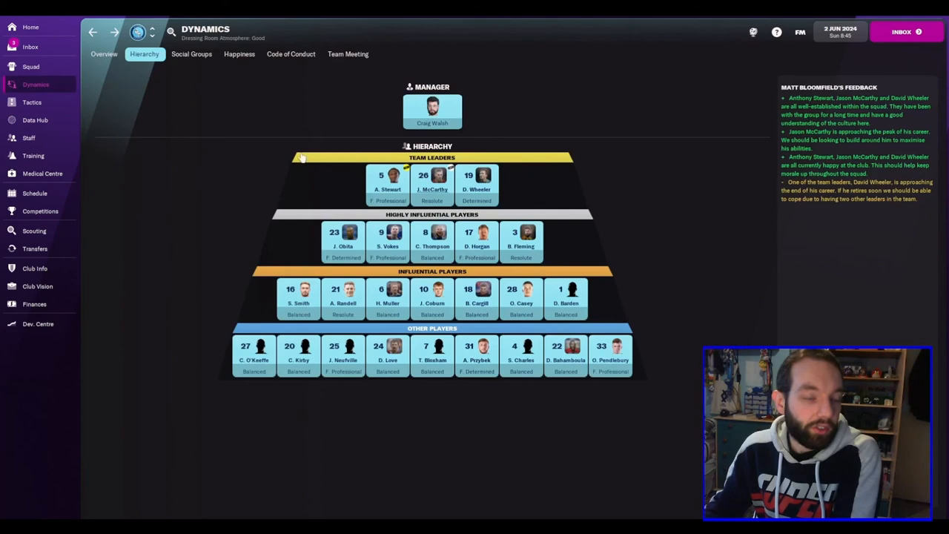
{"action": "left_click", "coordinate": [431, 178]}
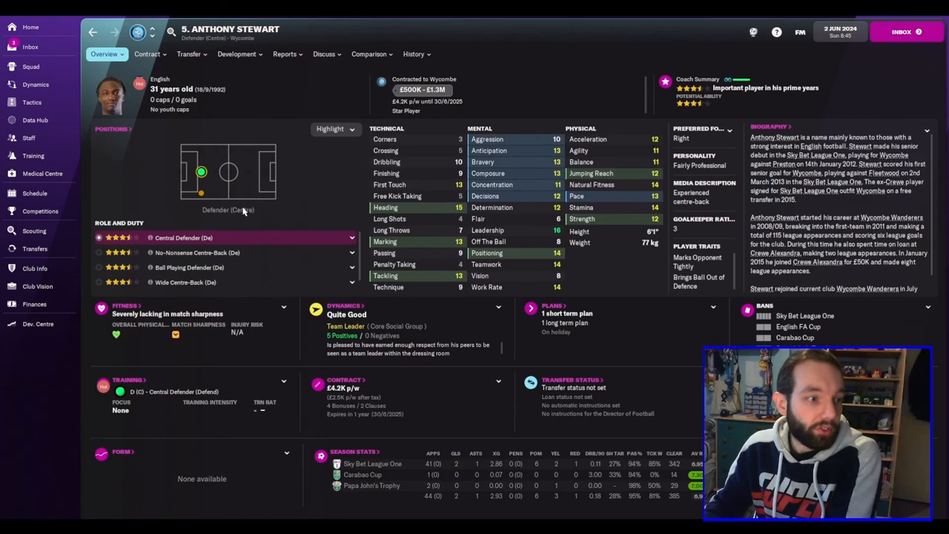
{"action": "left_click", "coordinate": [35, 83]}
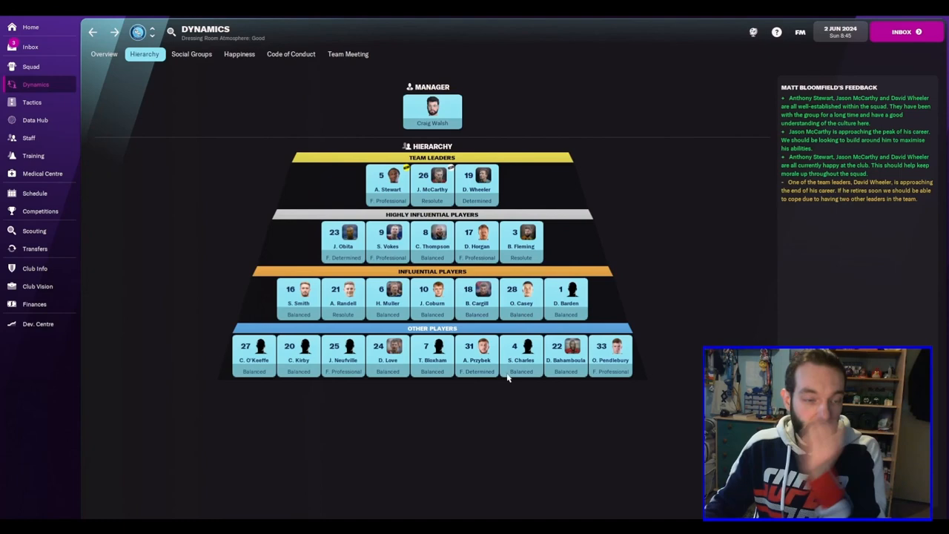
Read the inbox message about currently unhappy players
{"action": "left_click", "coordinate": [30, 45]}
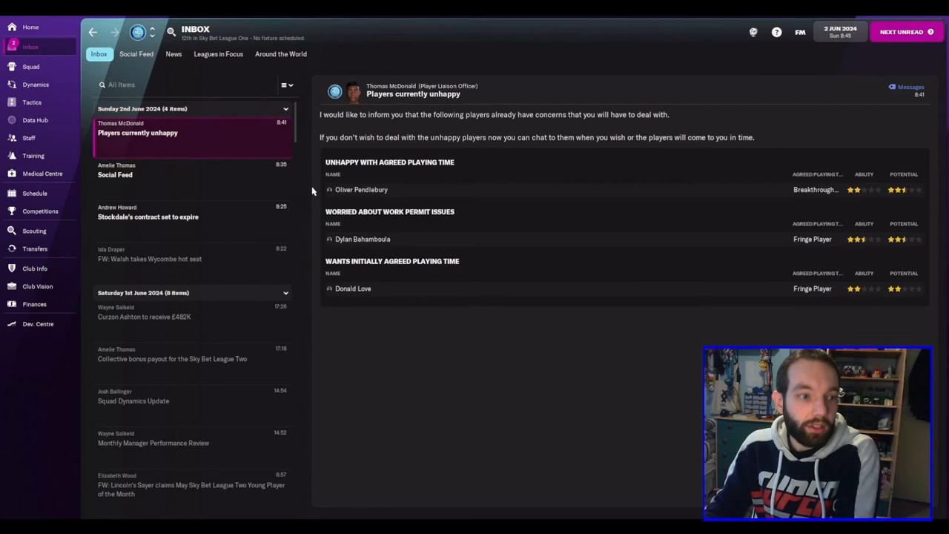
Return to Wycombe's squad list from the inbox message
{"action": "left_click", "coordinate": [31, 65]}
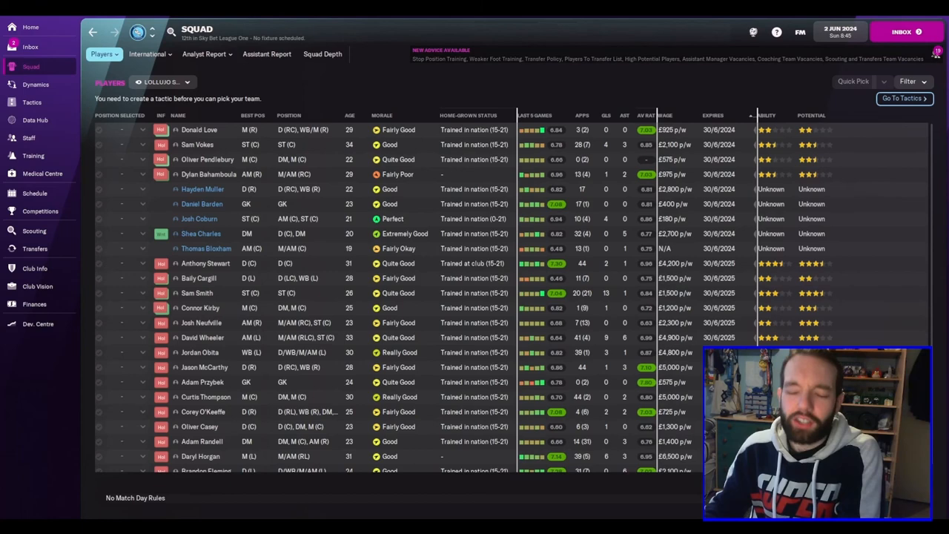
{"action": "mouse_move", "coordinate": [765, 121]}
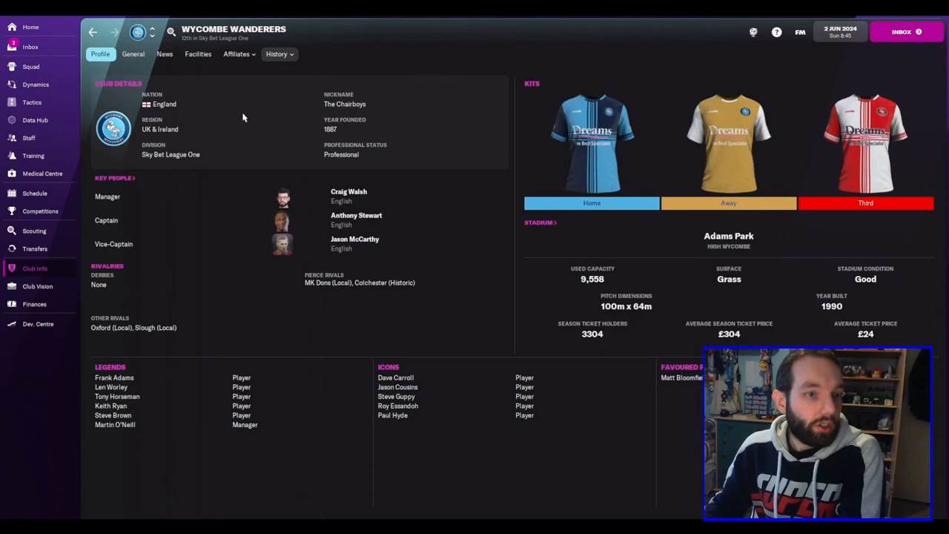
View Wycombe's general overview and competitions page, then Craig Walsh's manager profile from Home
{"action": "left_click", "coordinate": [133, 54]}
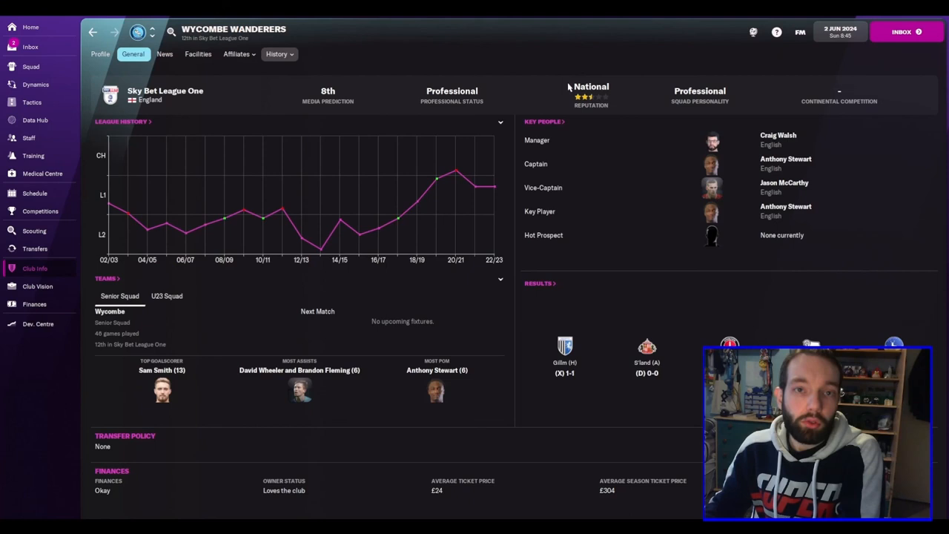
{"action": "left_click", "coordinate": [40, 210]}
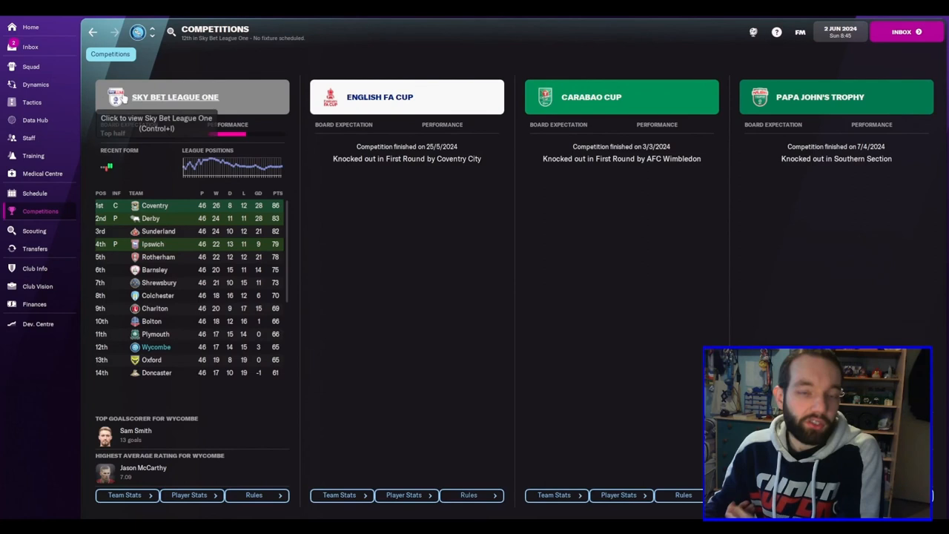
{"action": "left_click", "coordinate": [29, 27]}
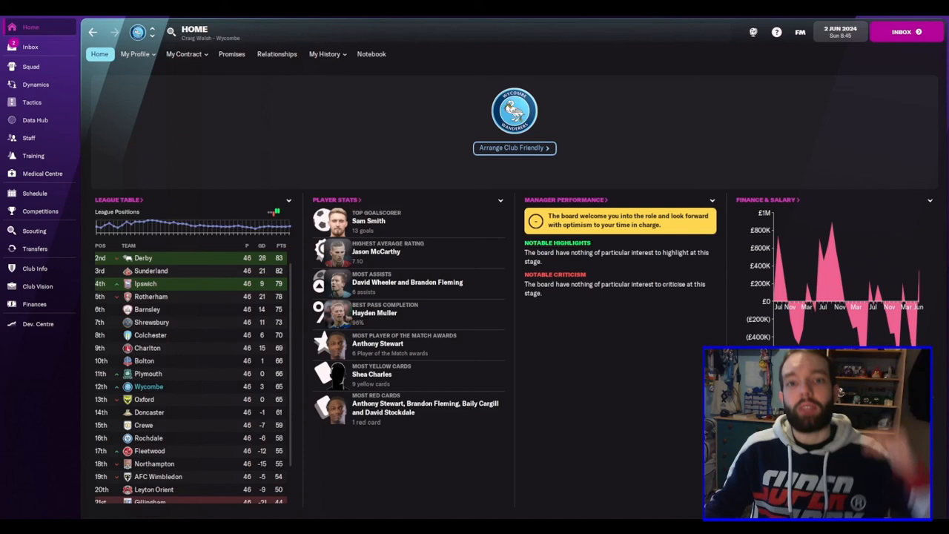
{"action": "left_click", "coordinate": [135, 54]}
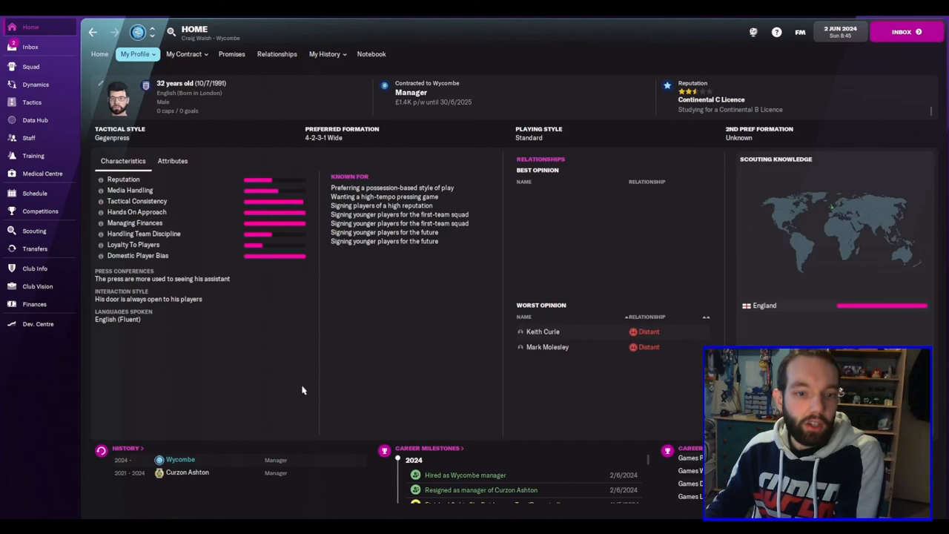